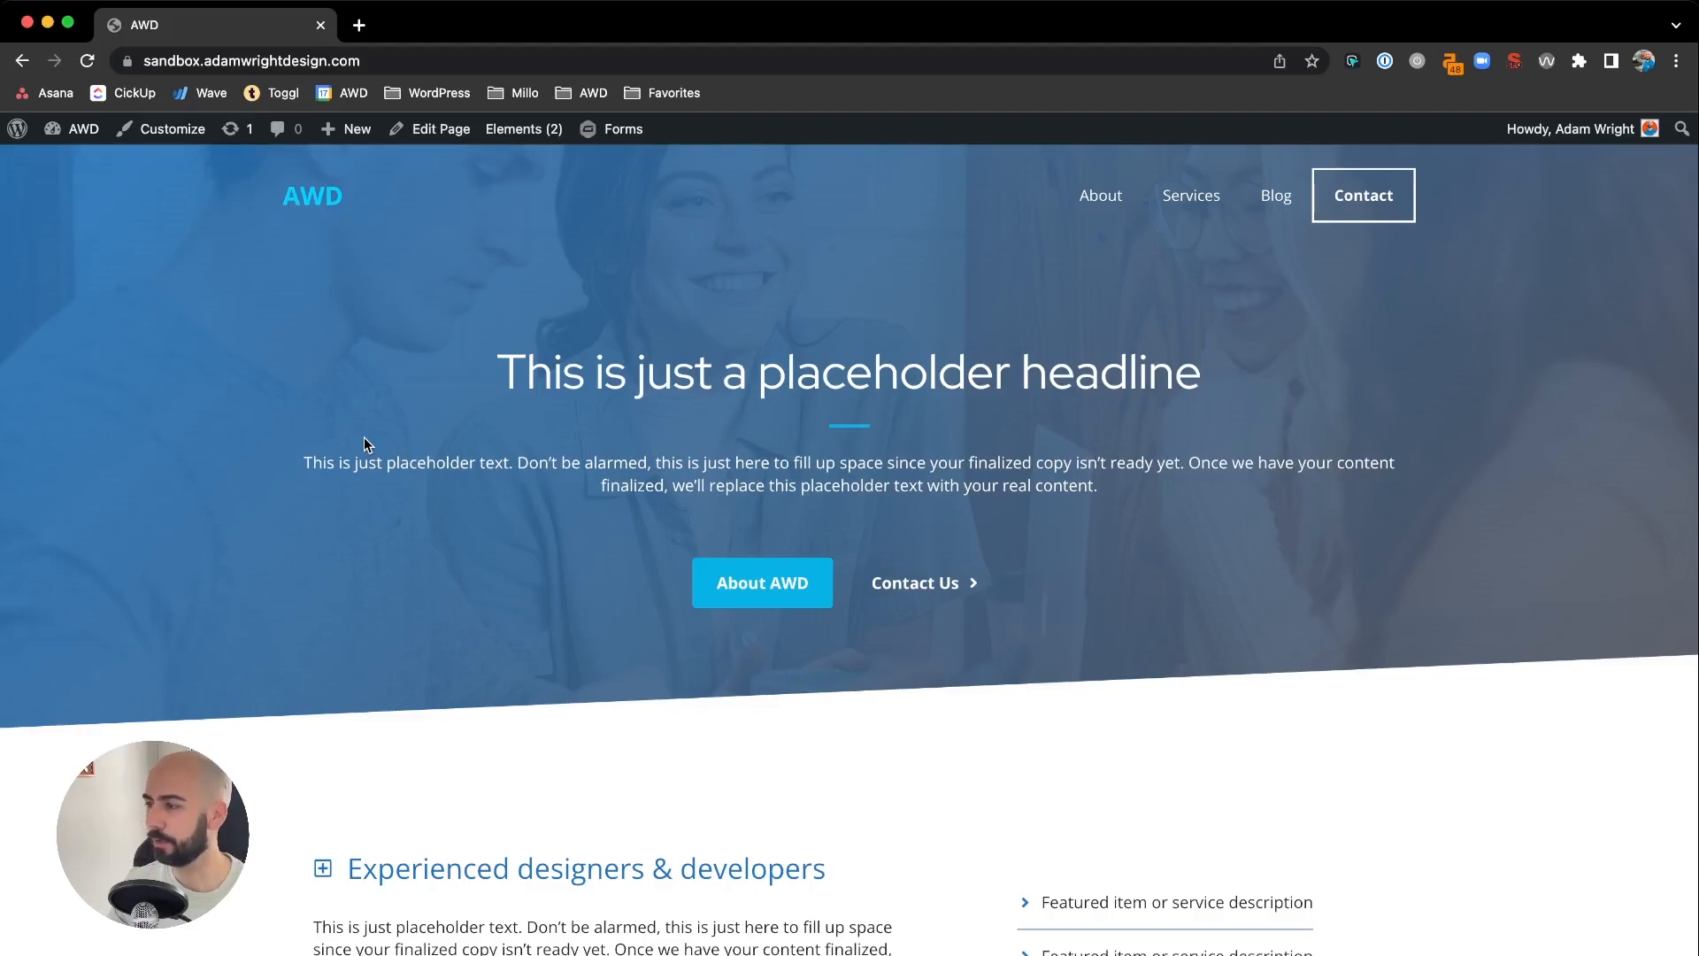
Scroll down the sandbox homepage to reach Edit Page and open the editor in a new tab.
scroll(down, 3)
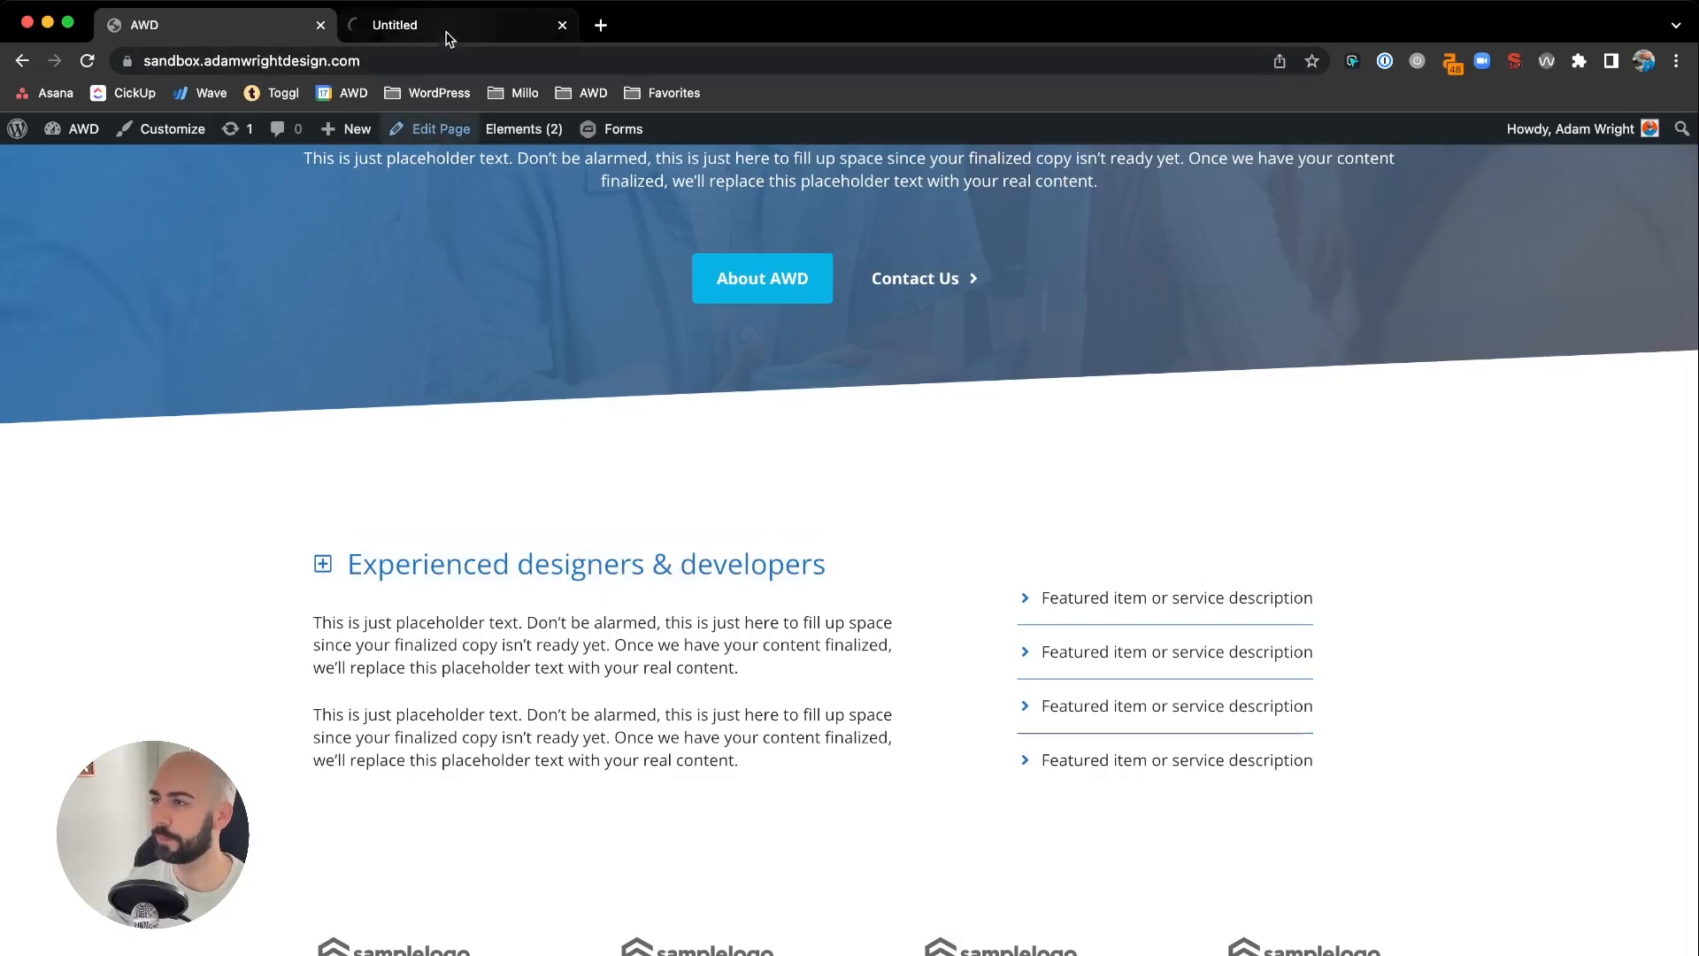
Add the gradient-text class to the 'Experienced designers & developers' heading, then return to All Pages.
click(440, 128)
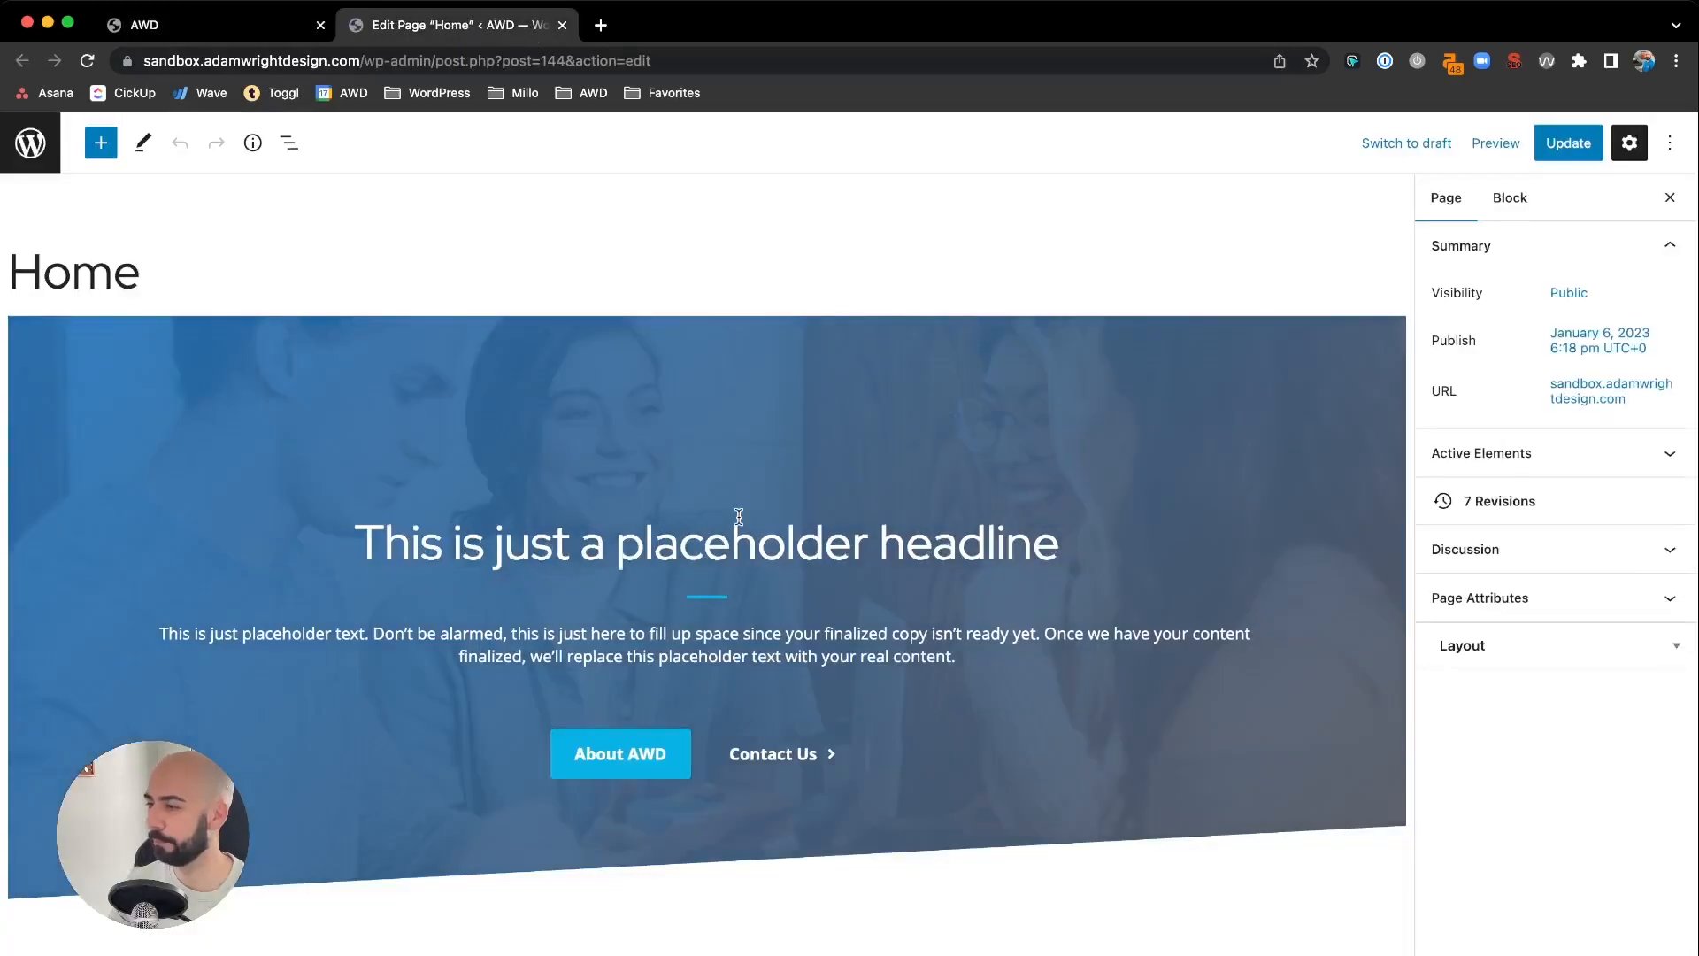
scroll(down, 3)
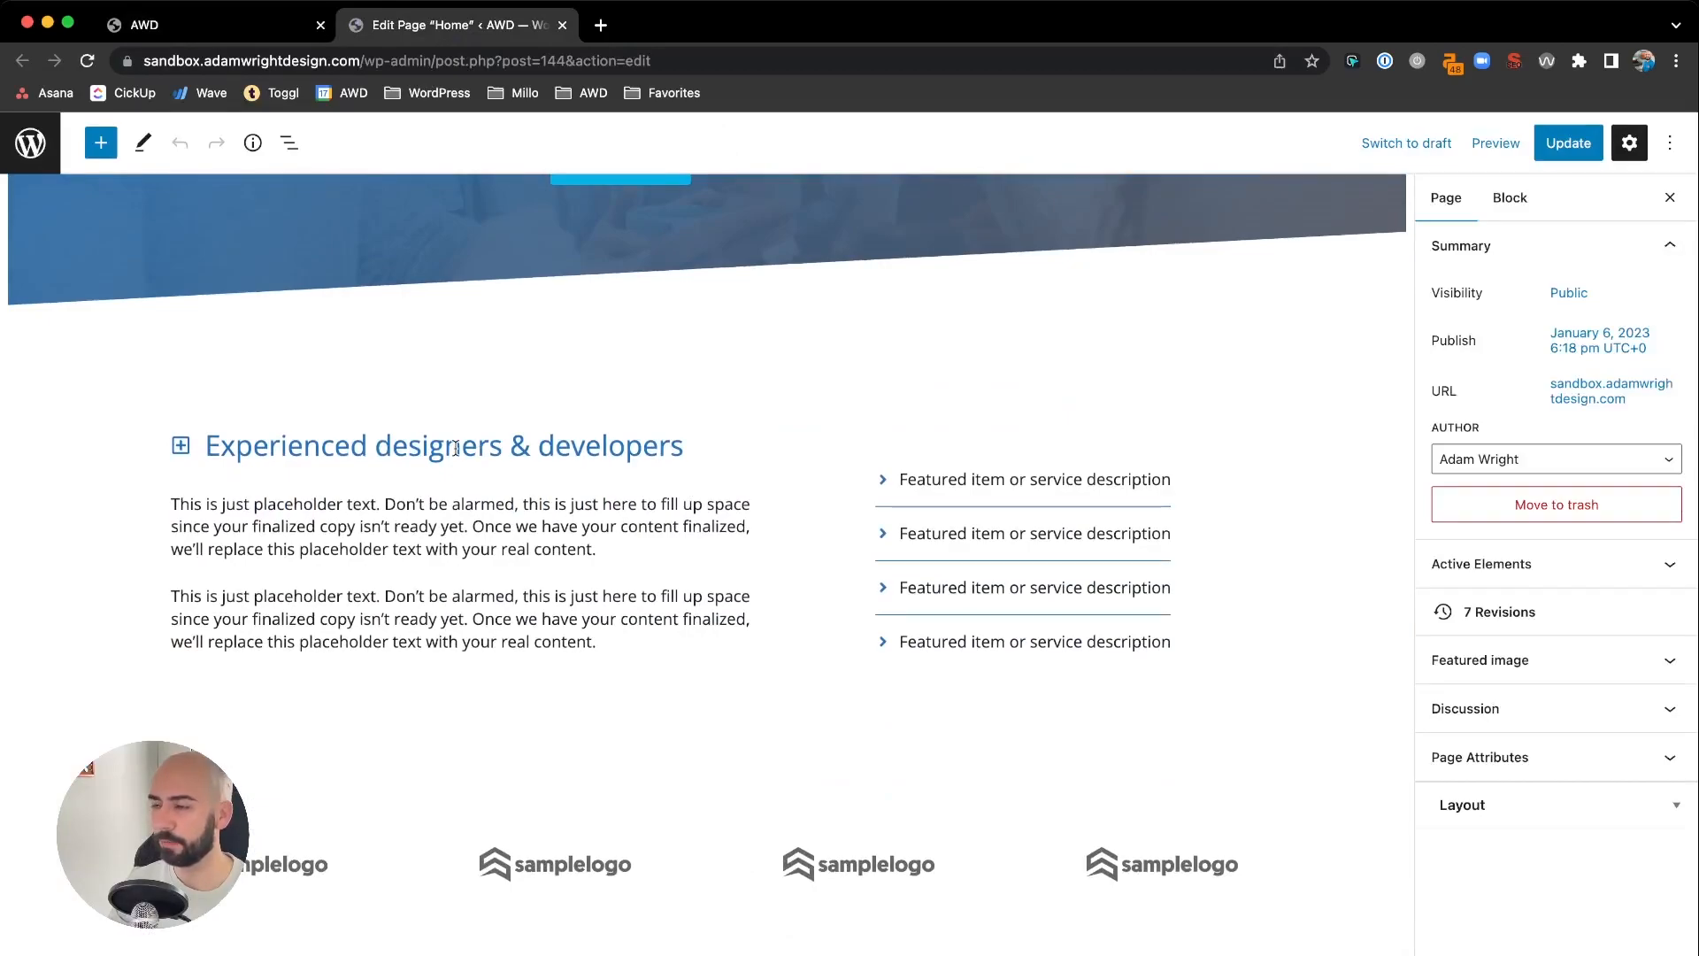
click(443, 445)
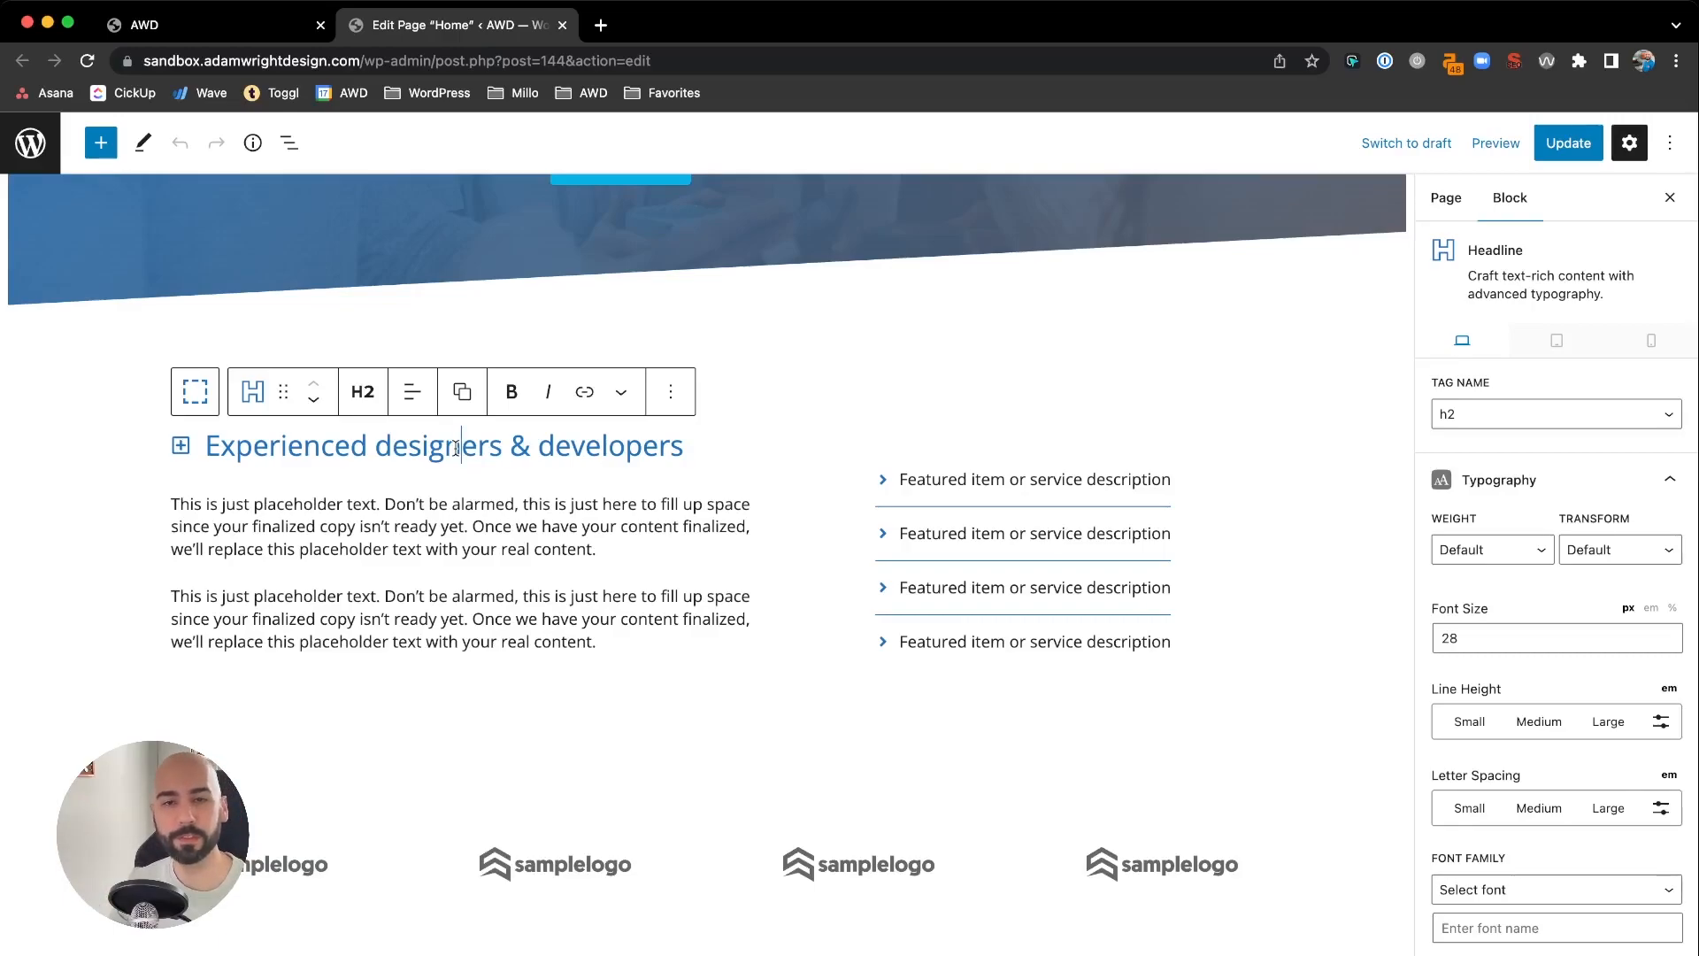
mouse_move(578, 480)
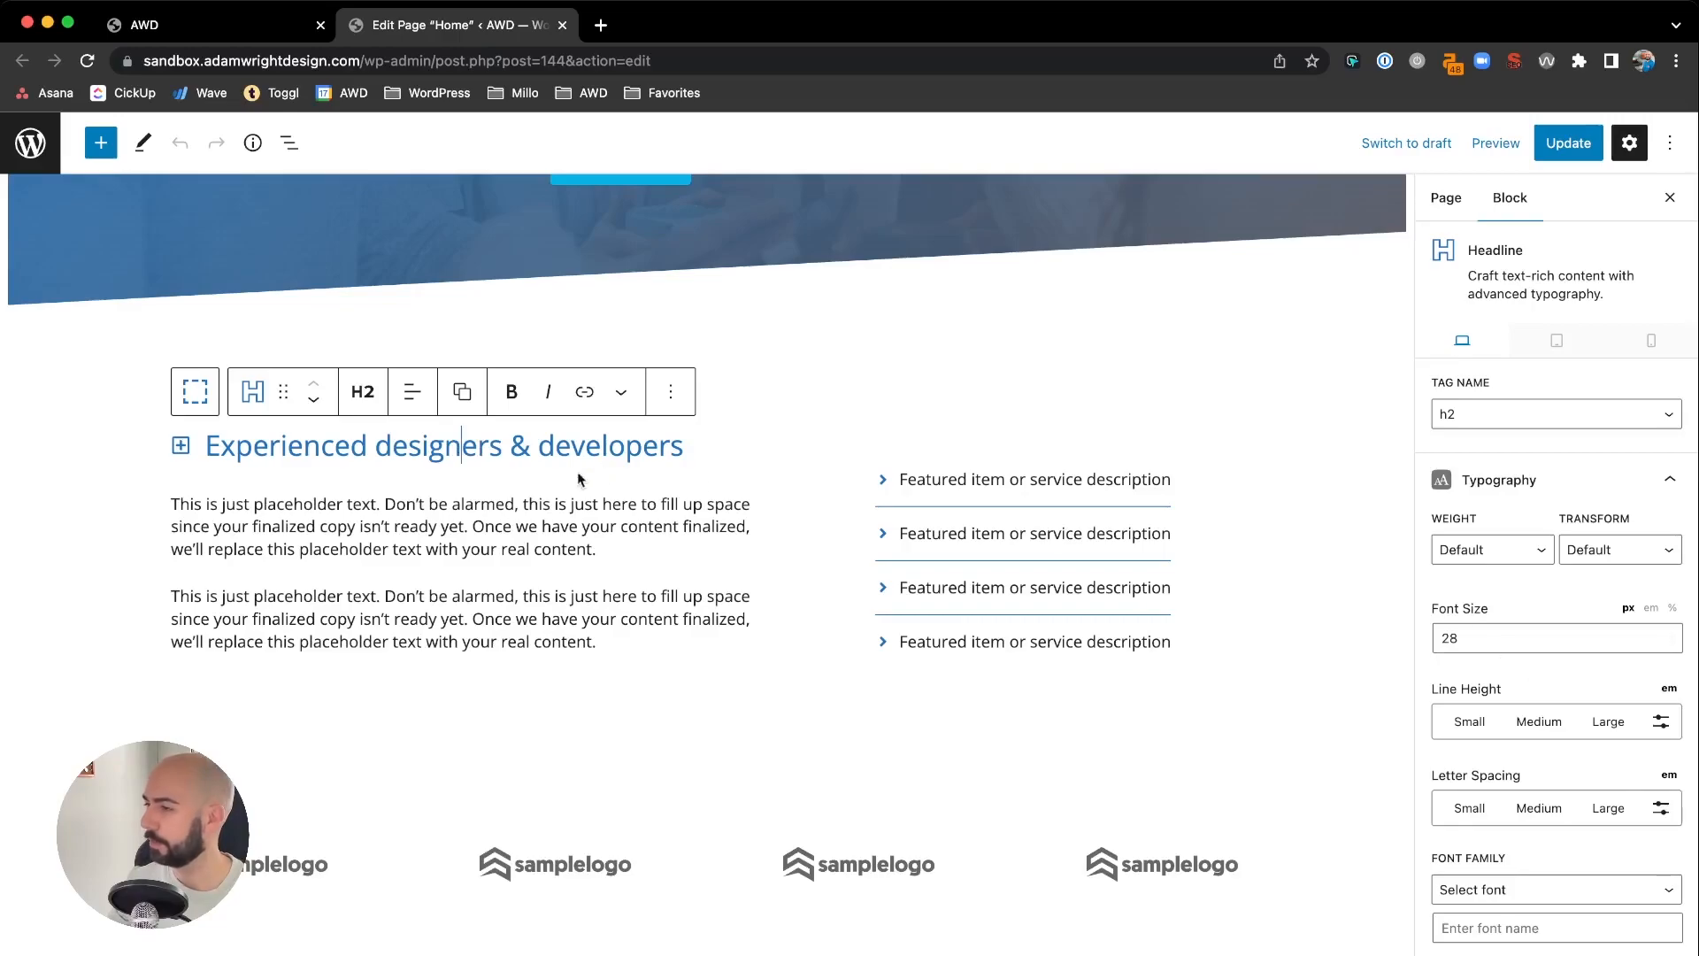
scroll(down, 3)
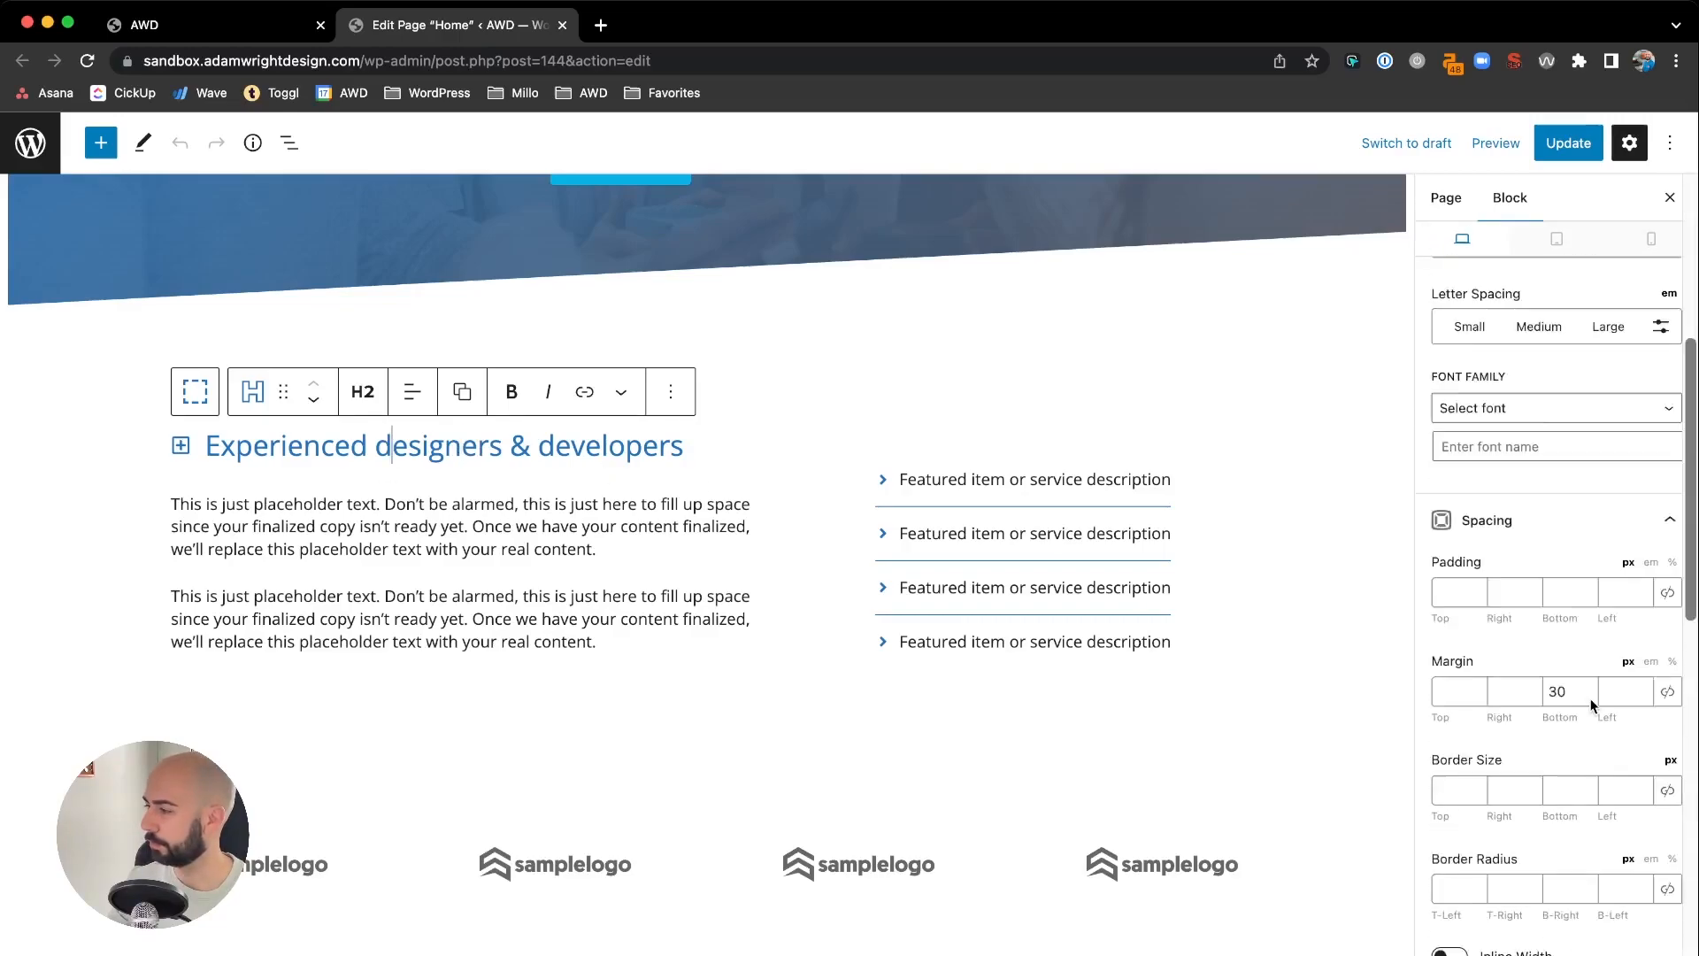
scroll(down, 3)
text(gradient-text)
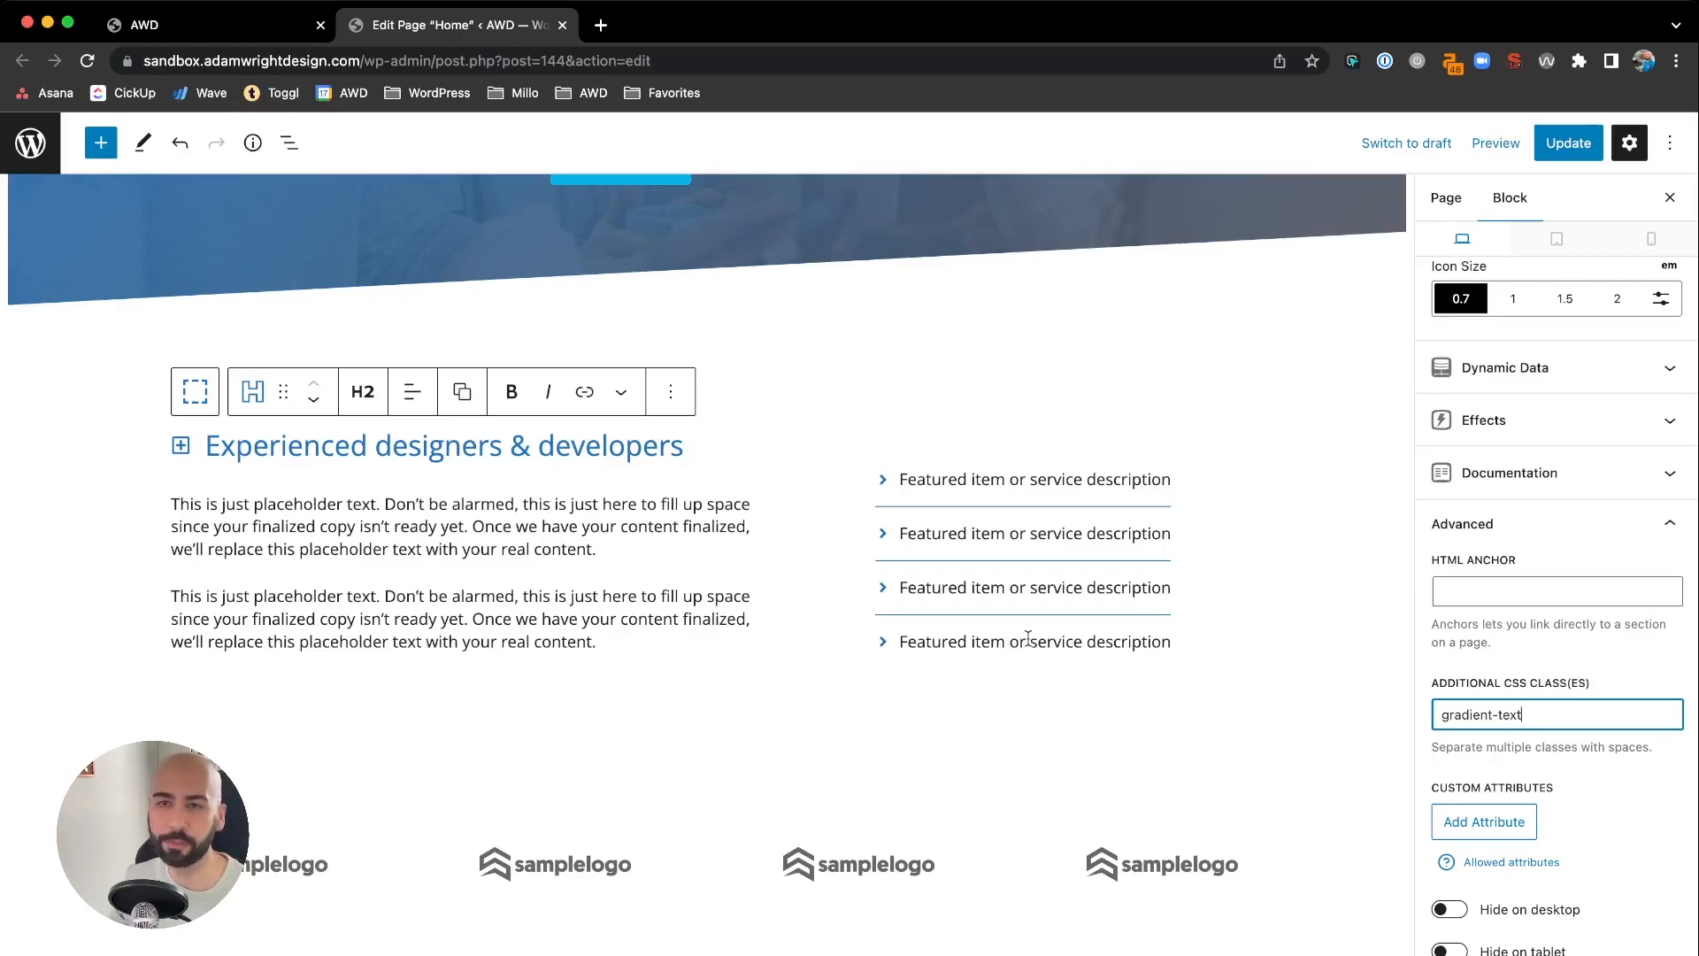
click(1567, 142)
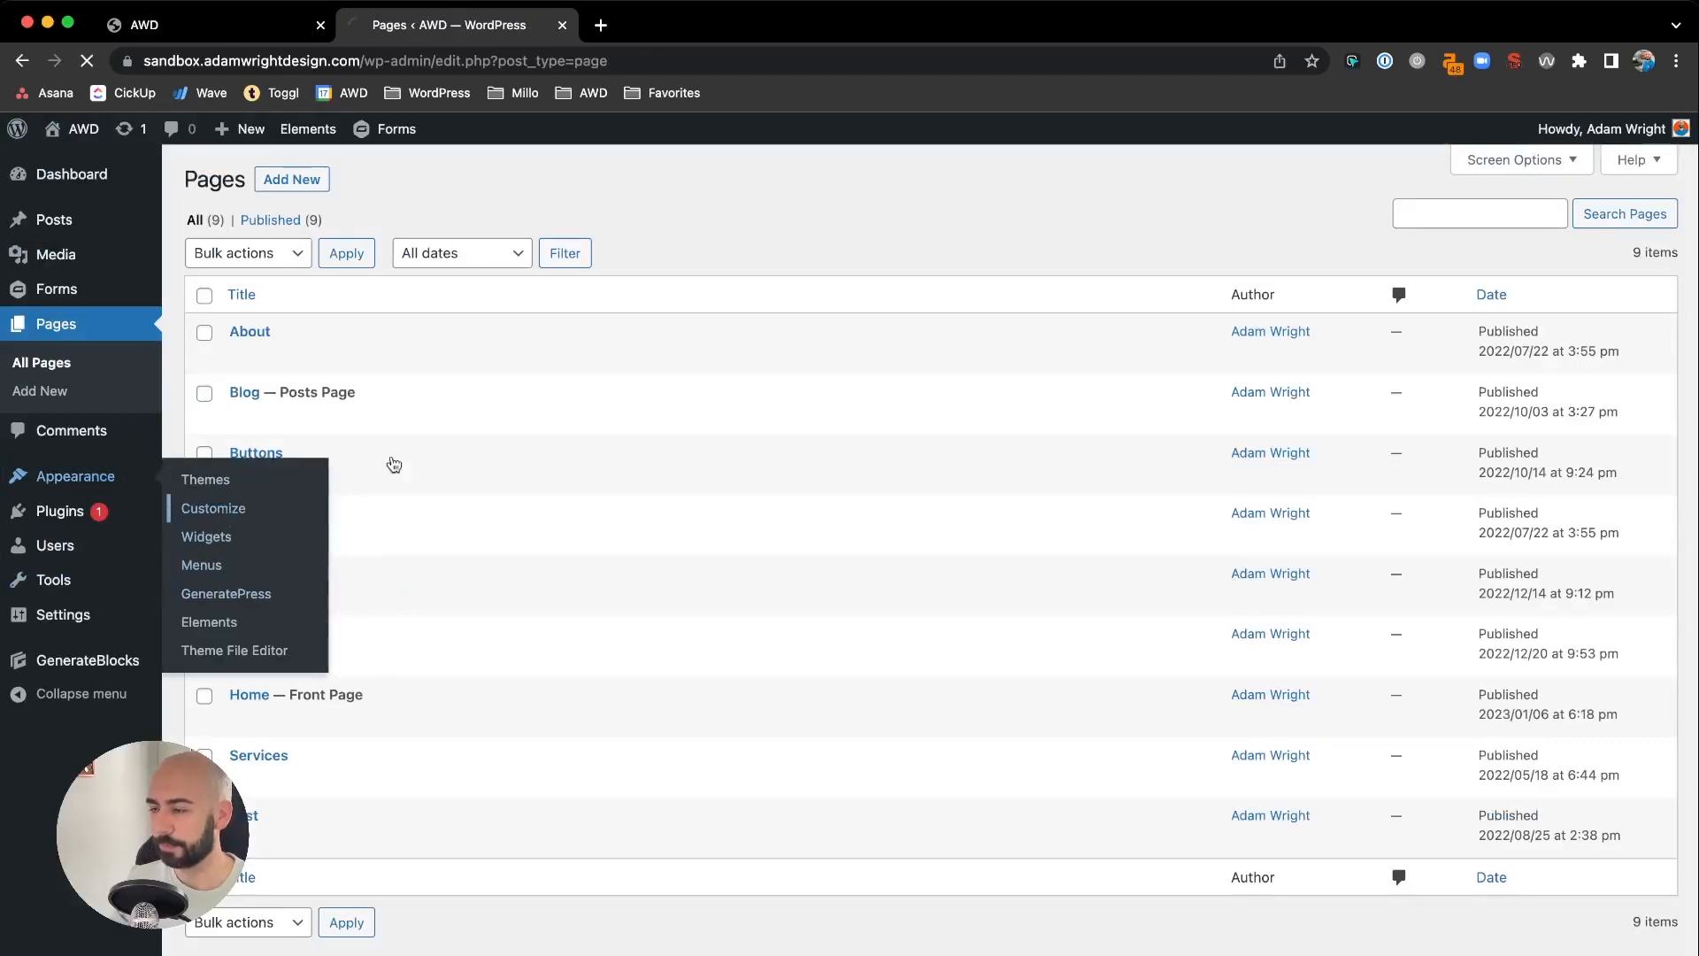
Open Customize > Additional CSS and scroll the preview down to the heading.
click(214, 507)
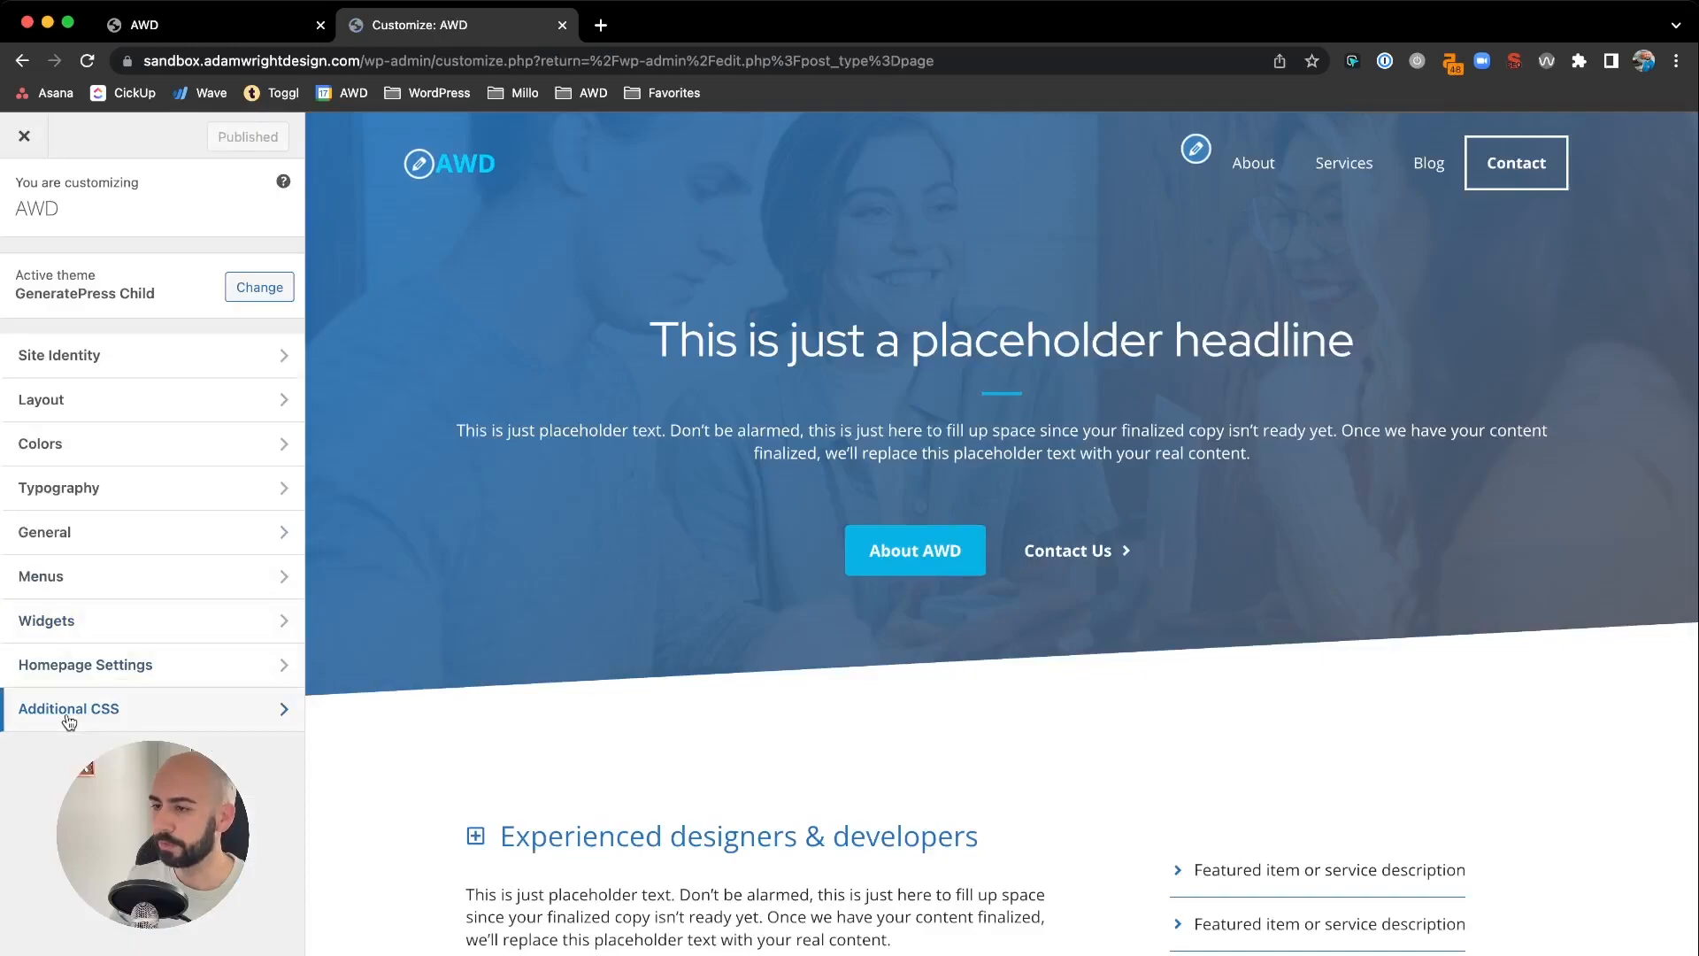
click(68, 708)
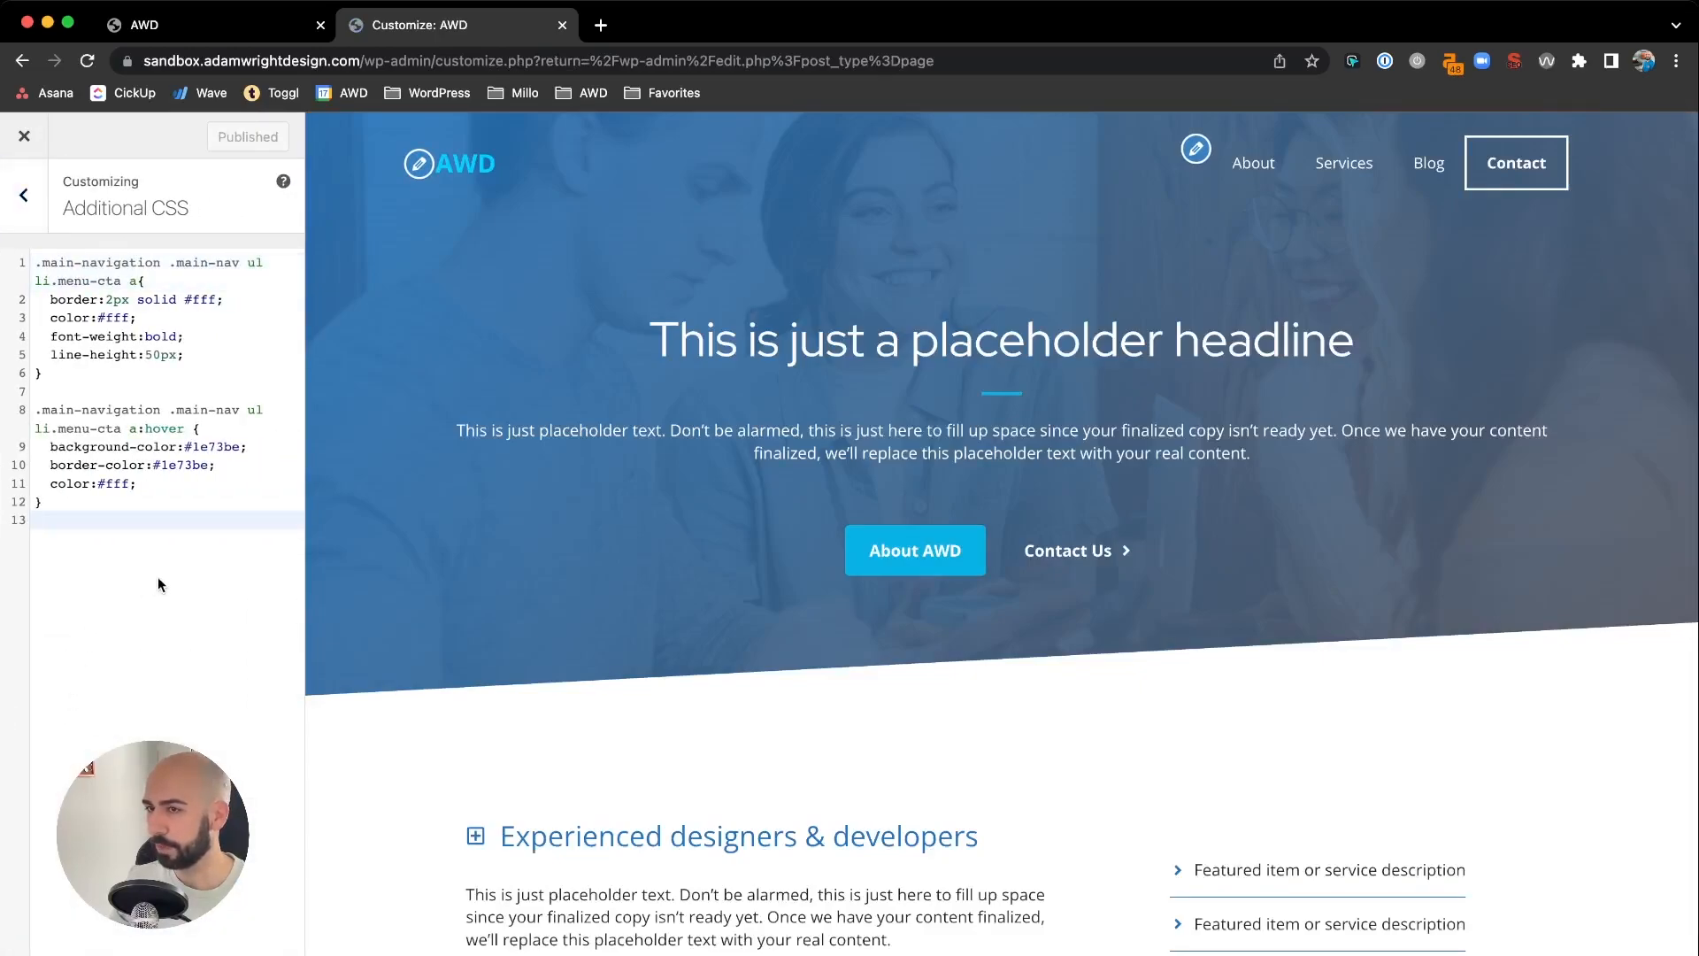
scroll(down, 3)
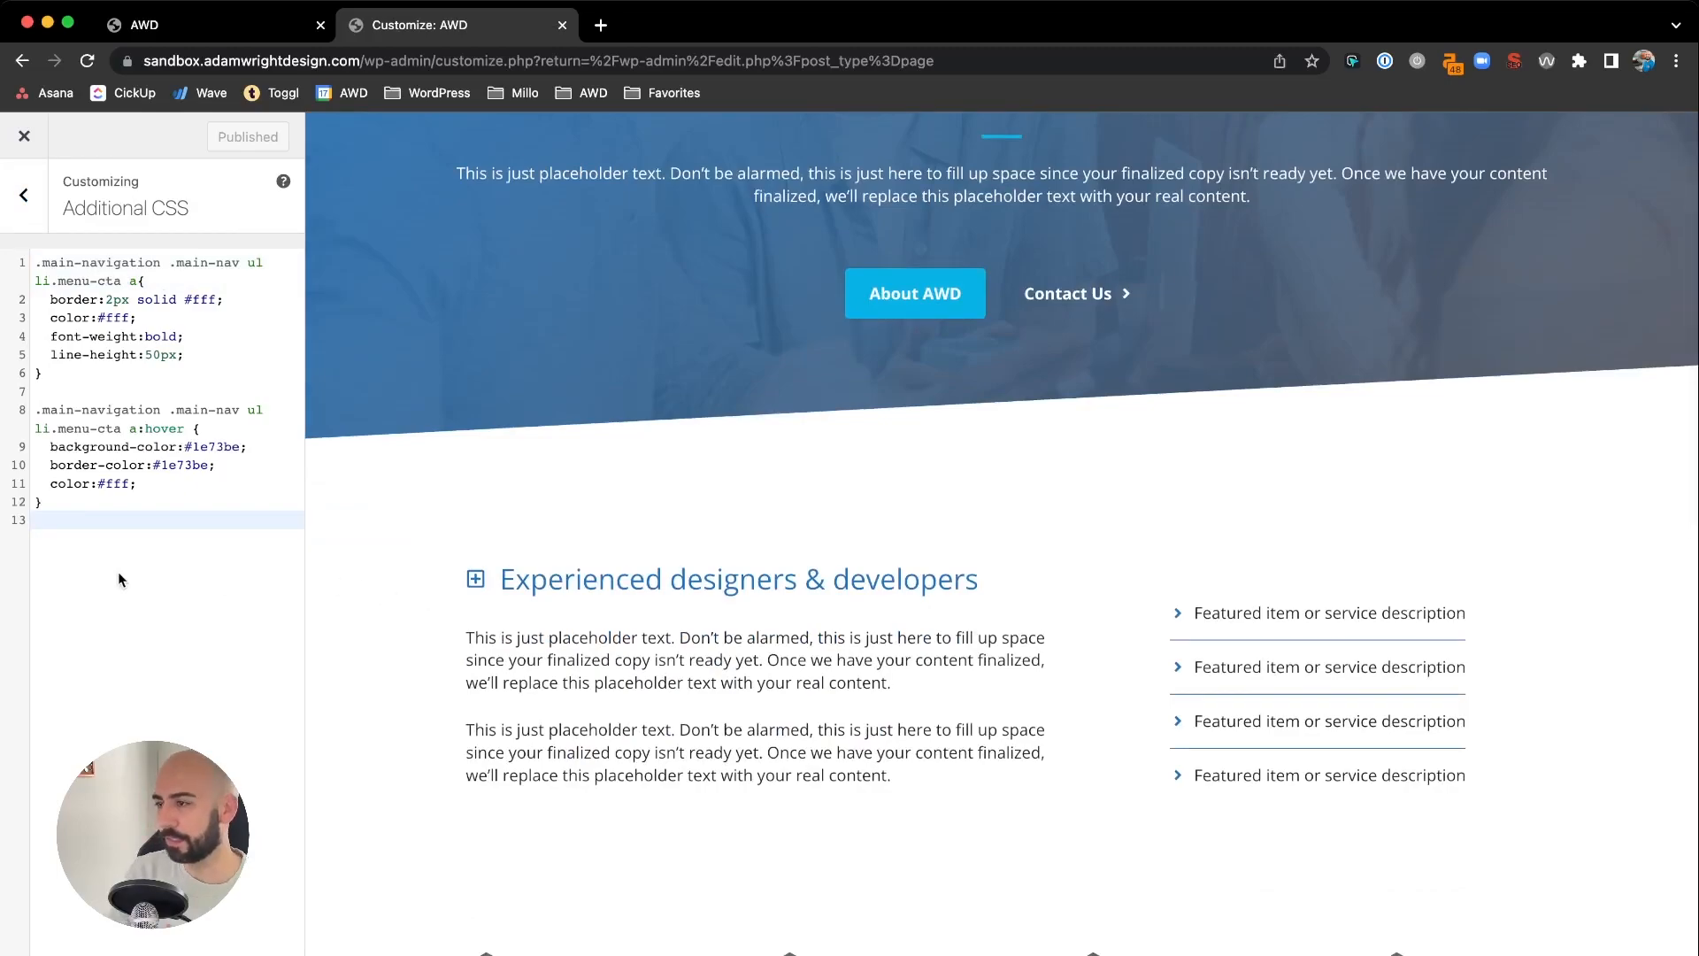
mouse_move(330, 609)
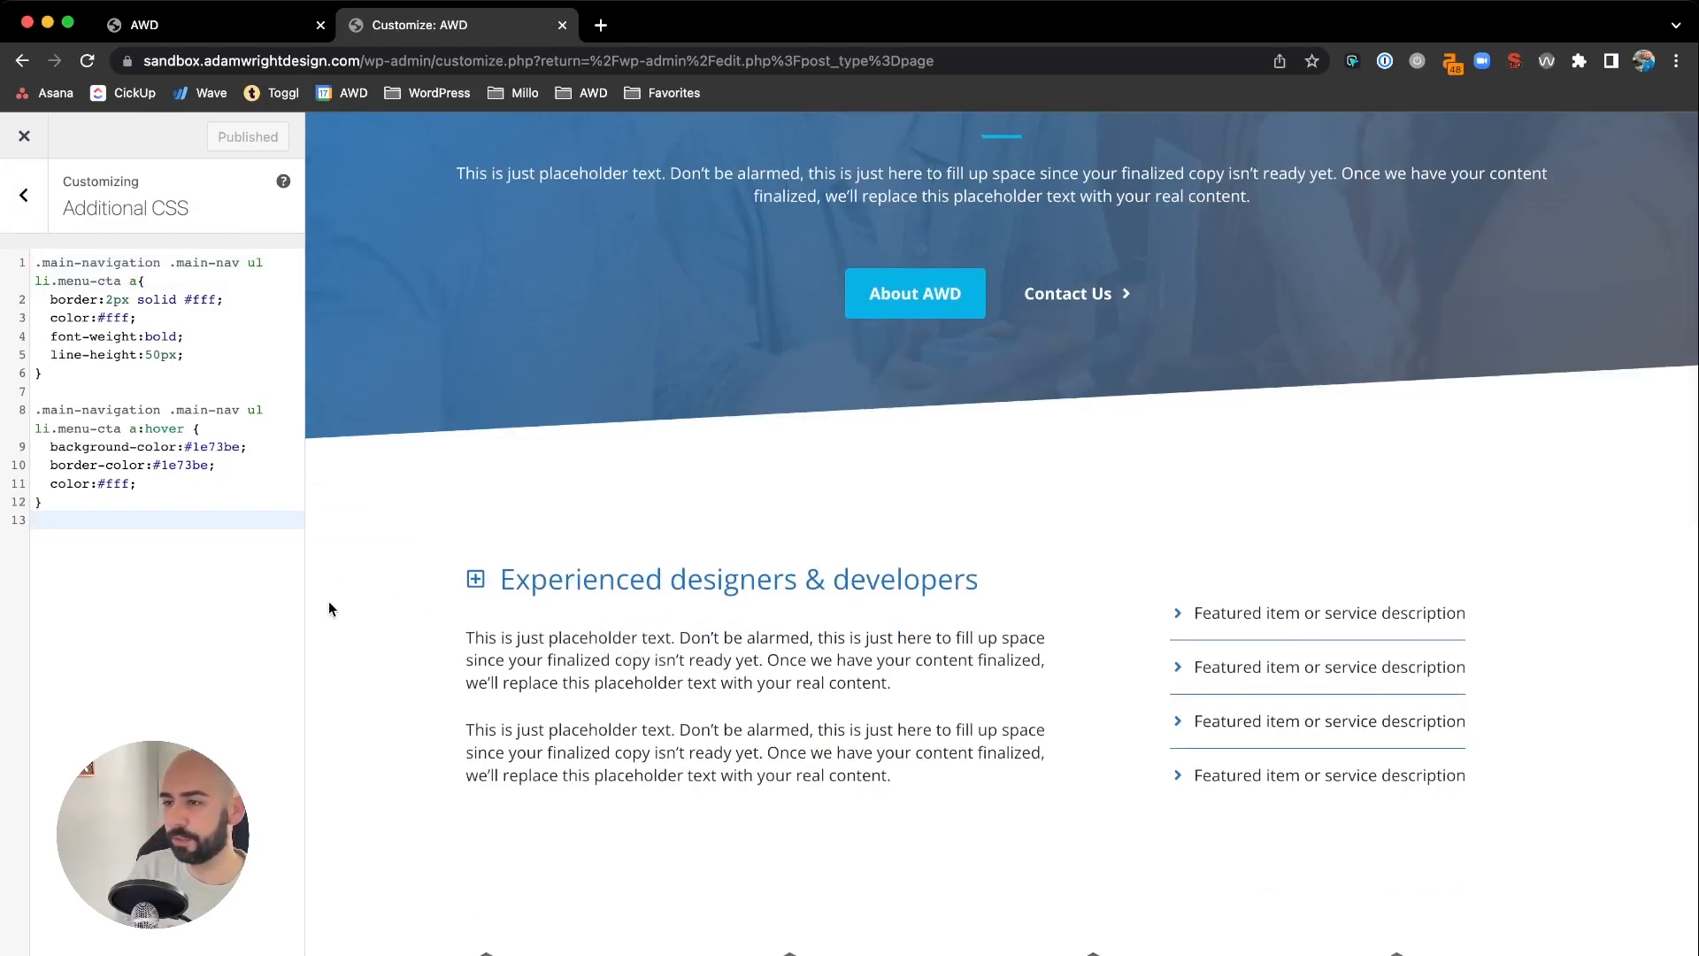
Start a new .gradient-text rule in Additional CSS.
text(.g)
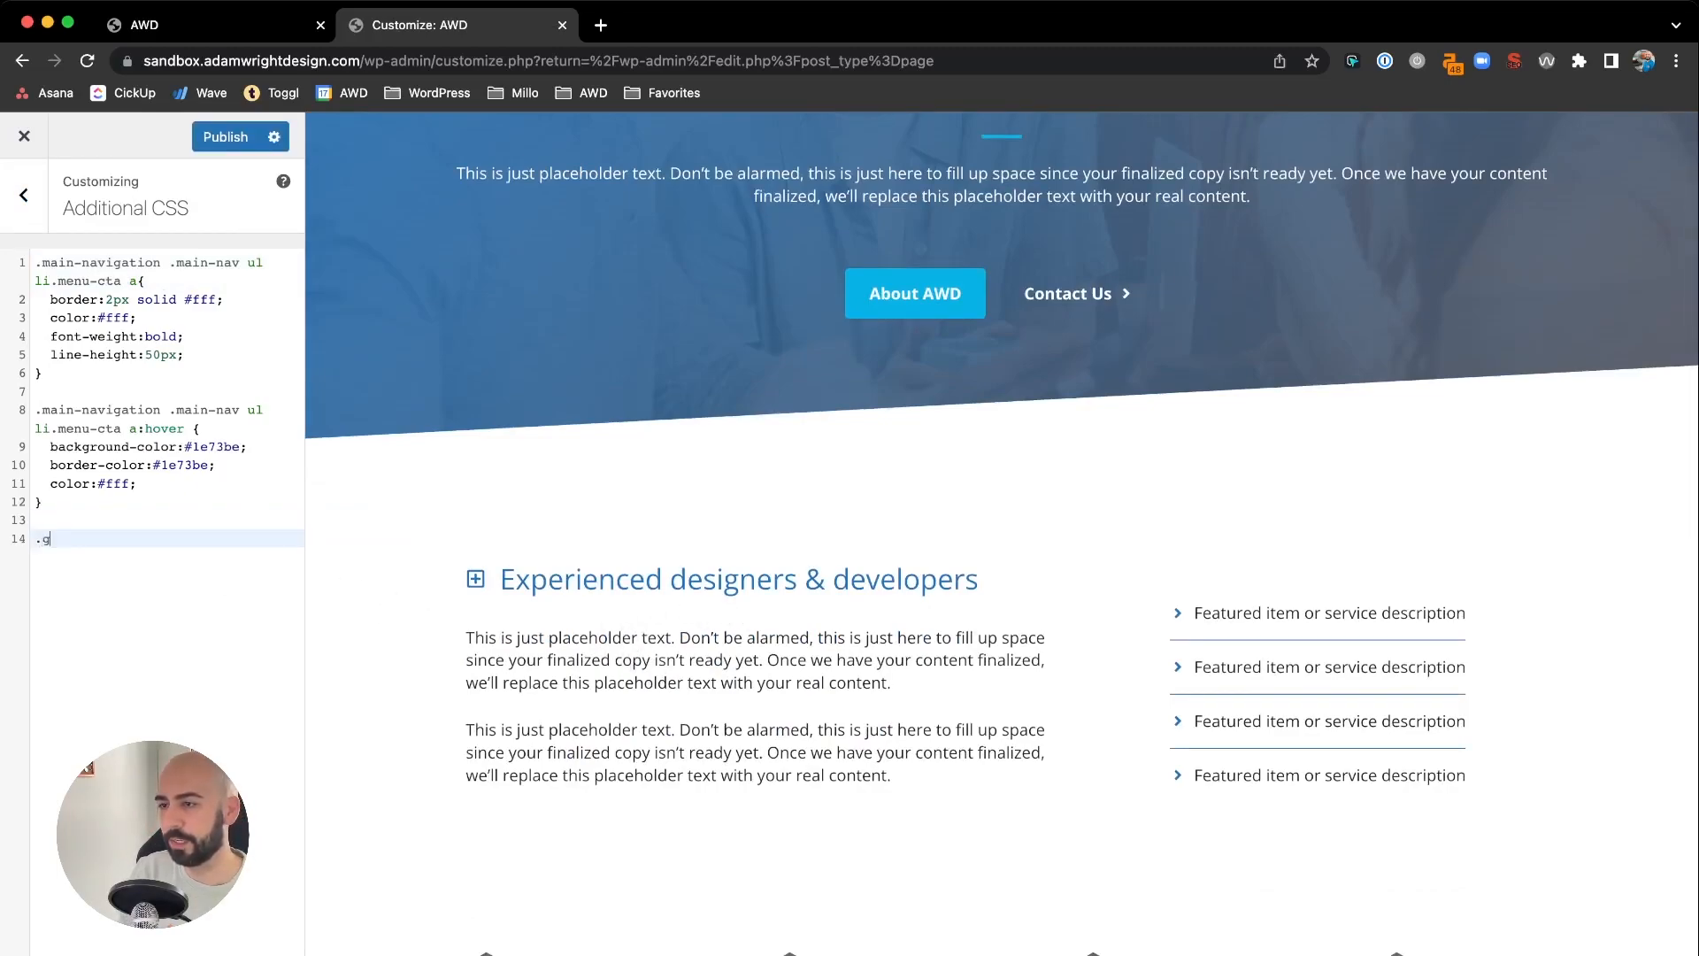
text(radient-text)
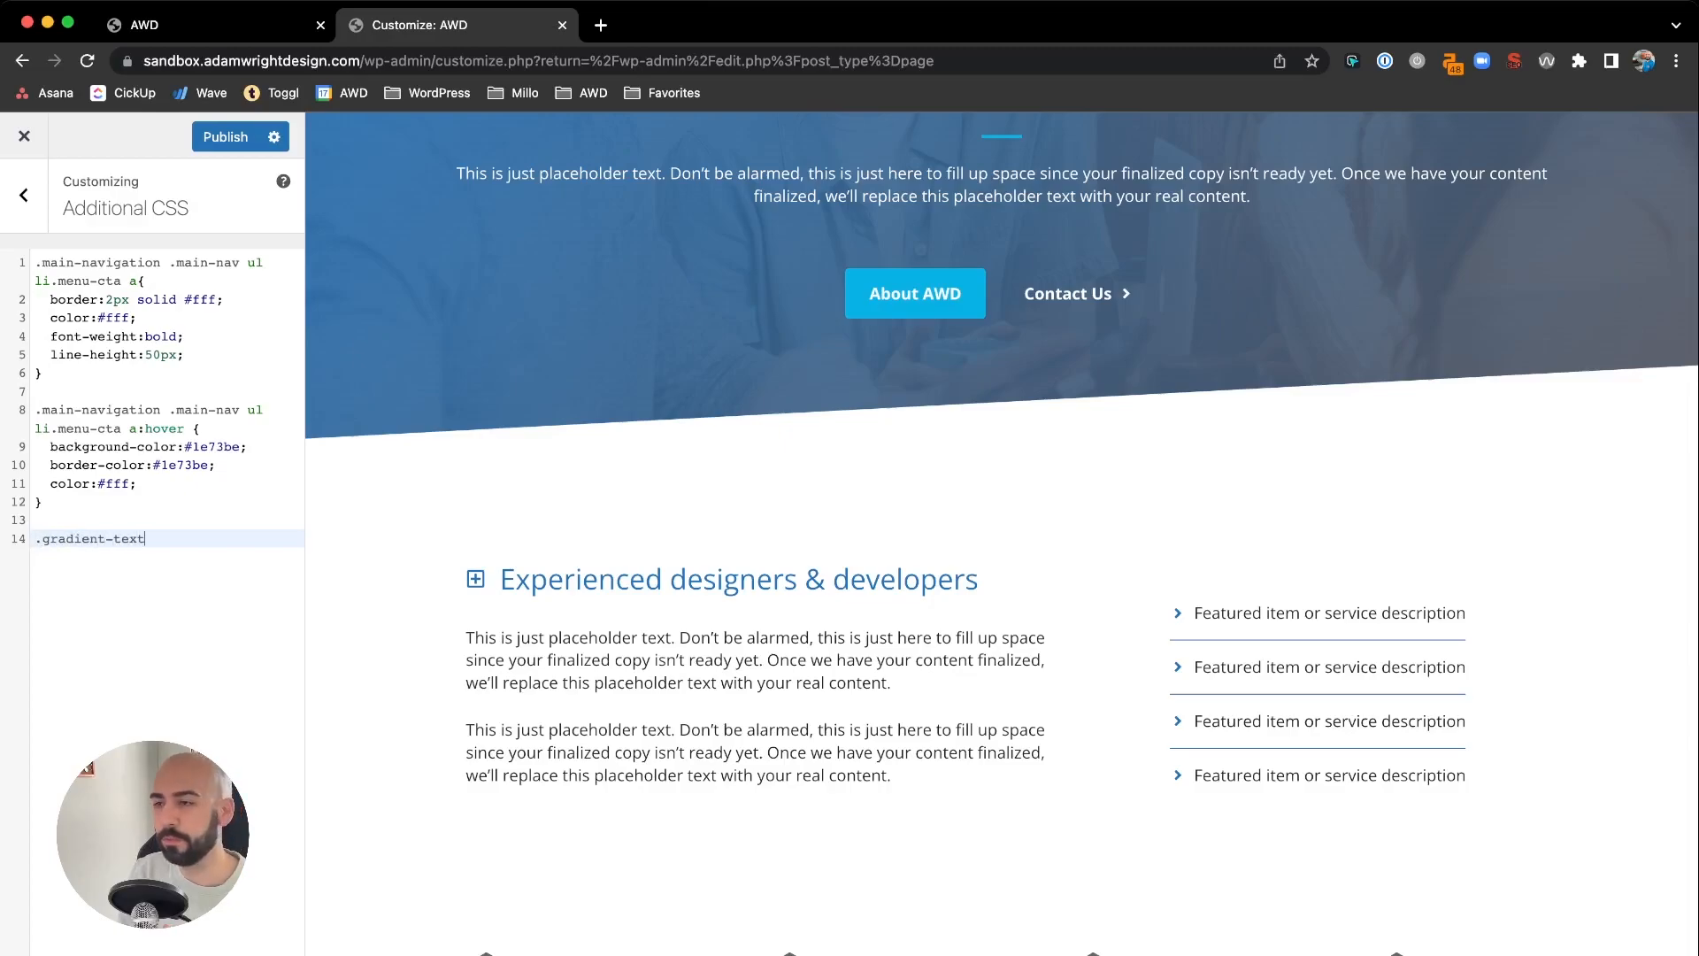
text({})
text(background:)
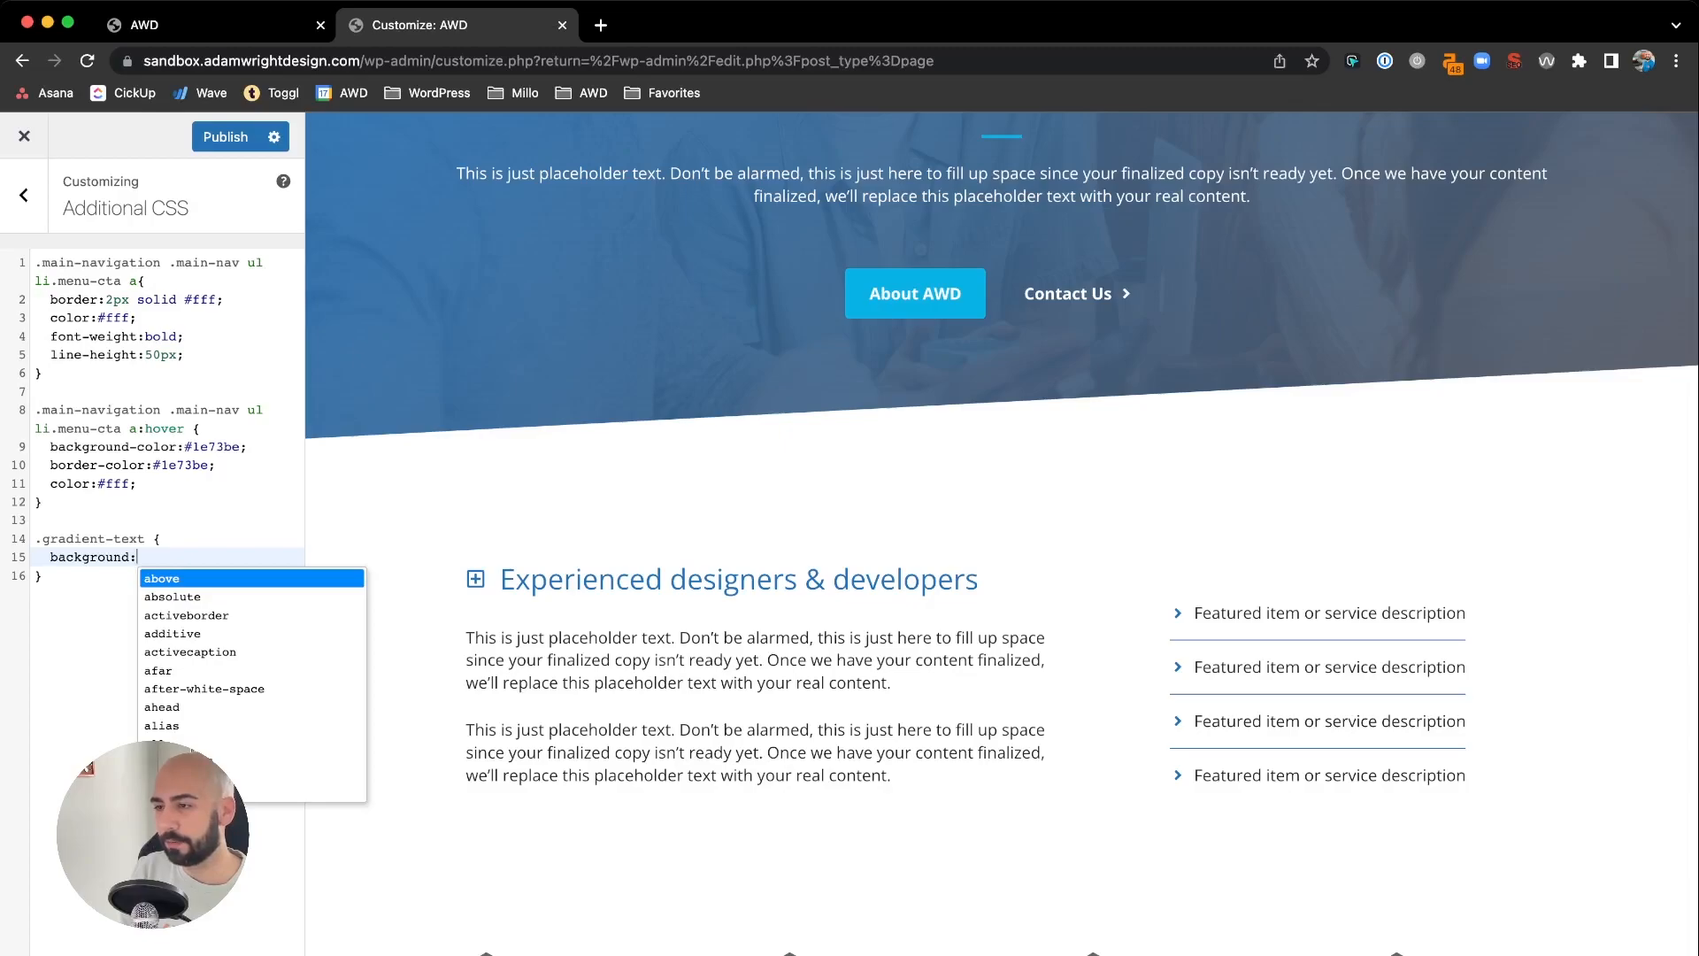
Set its background to linear-gradient(to right, #1e73be 0%, #06b2e5 100%).
text(linear-gradient (to right,)
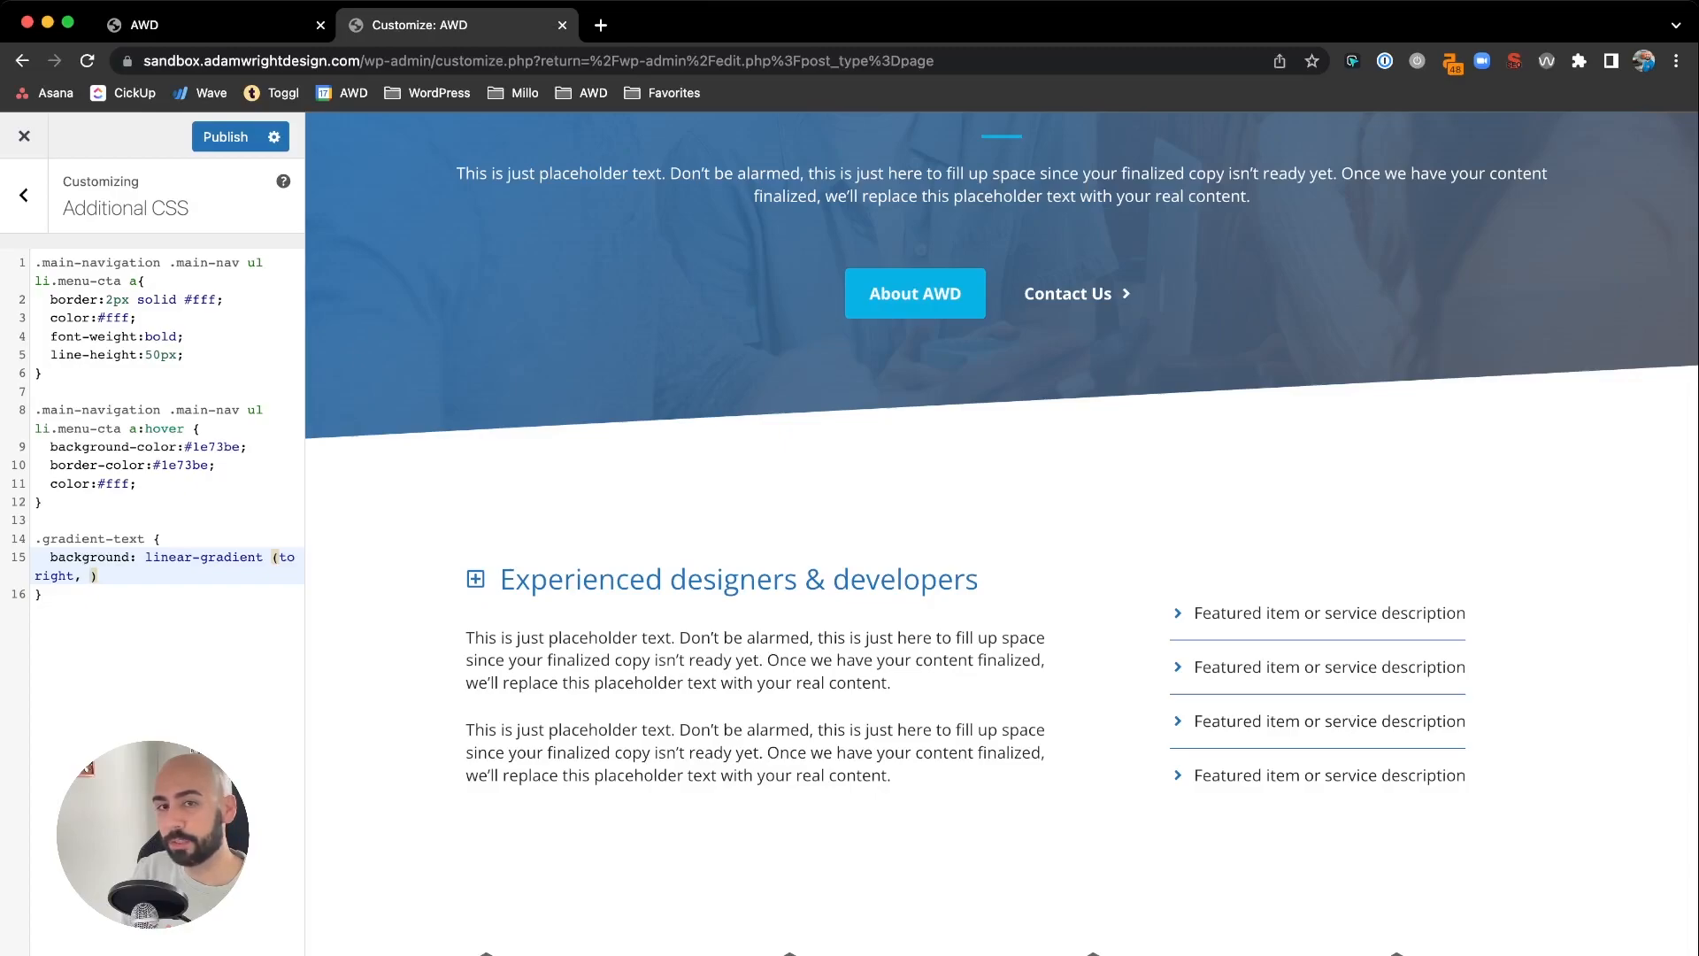
text(#)
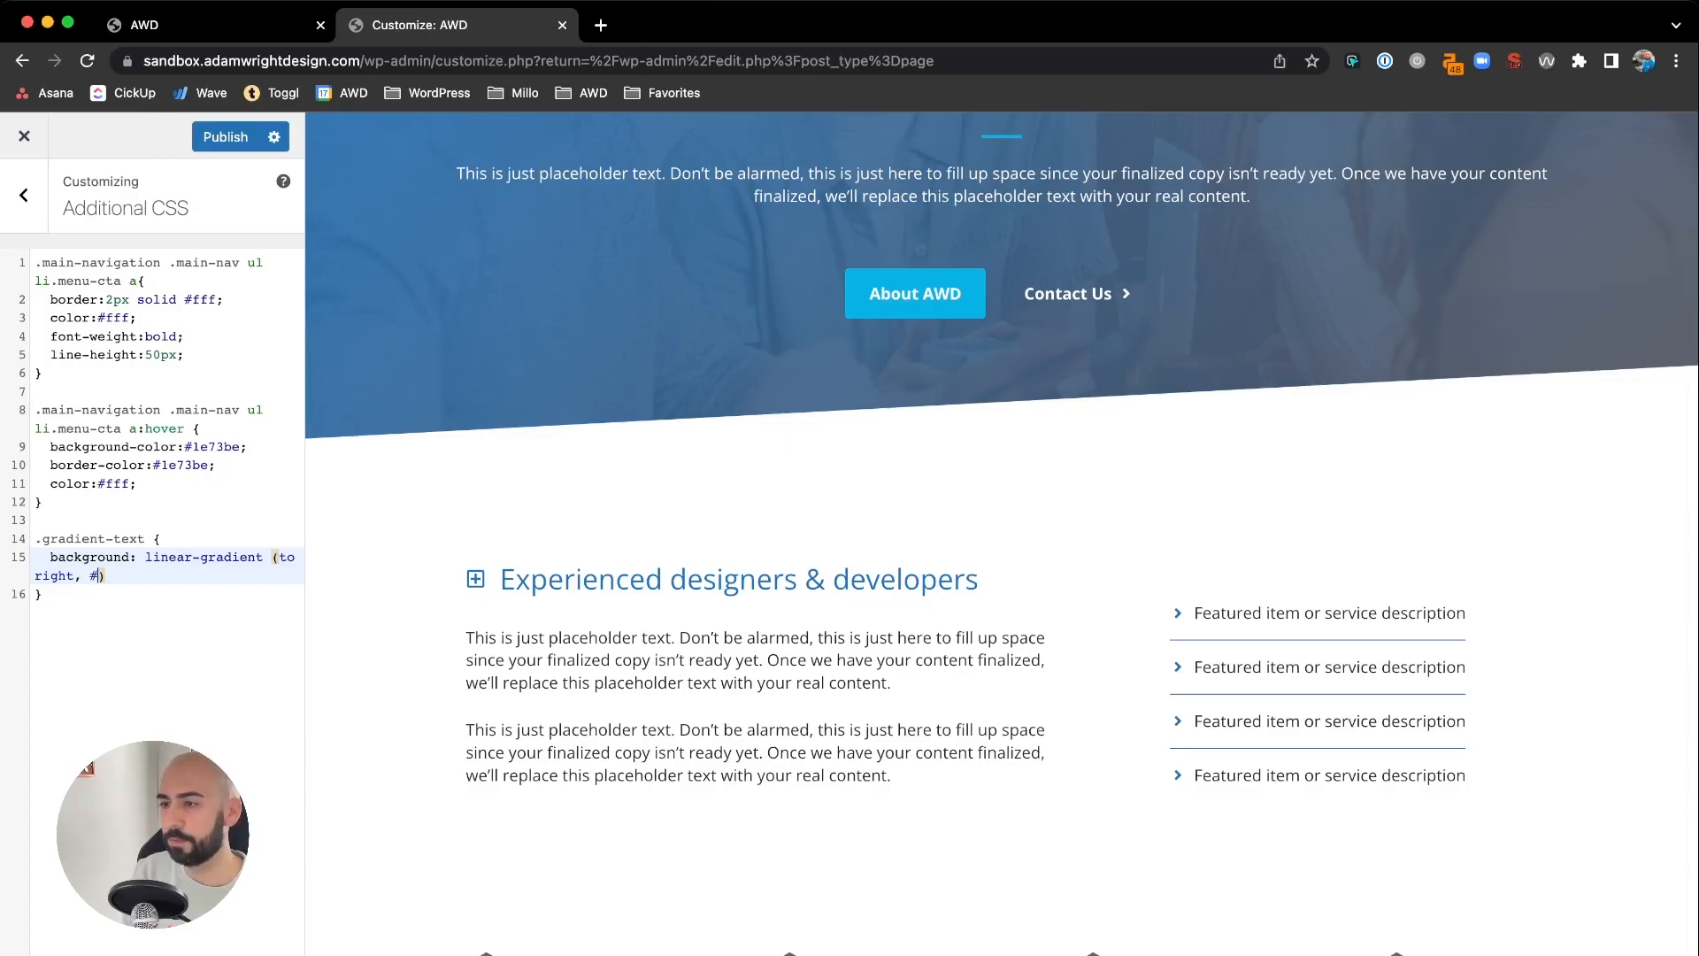
text(1e73be)
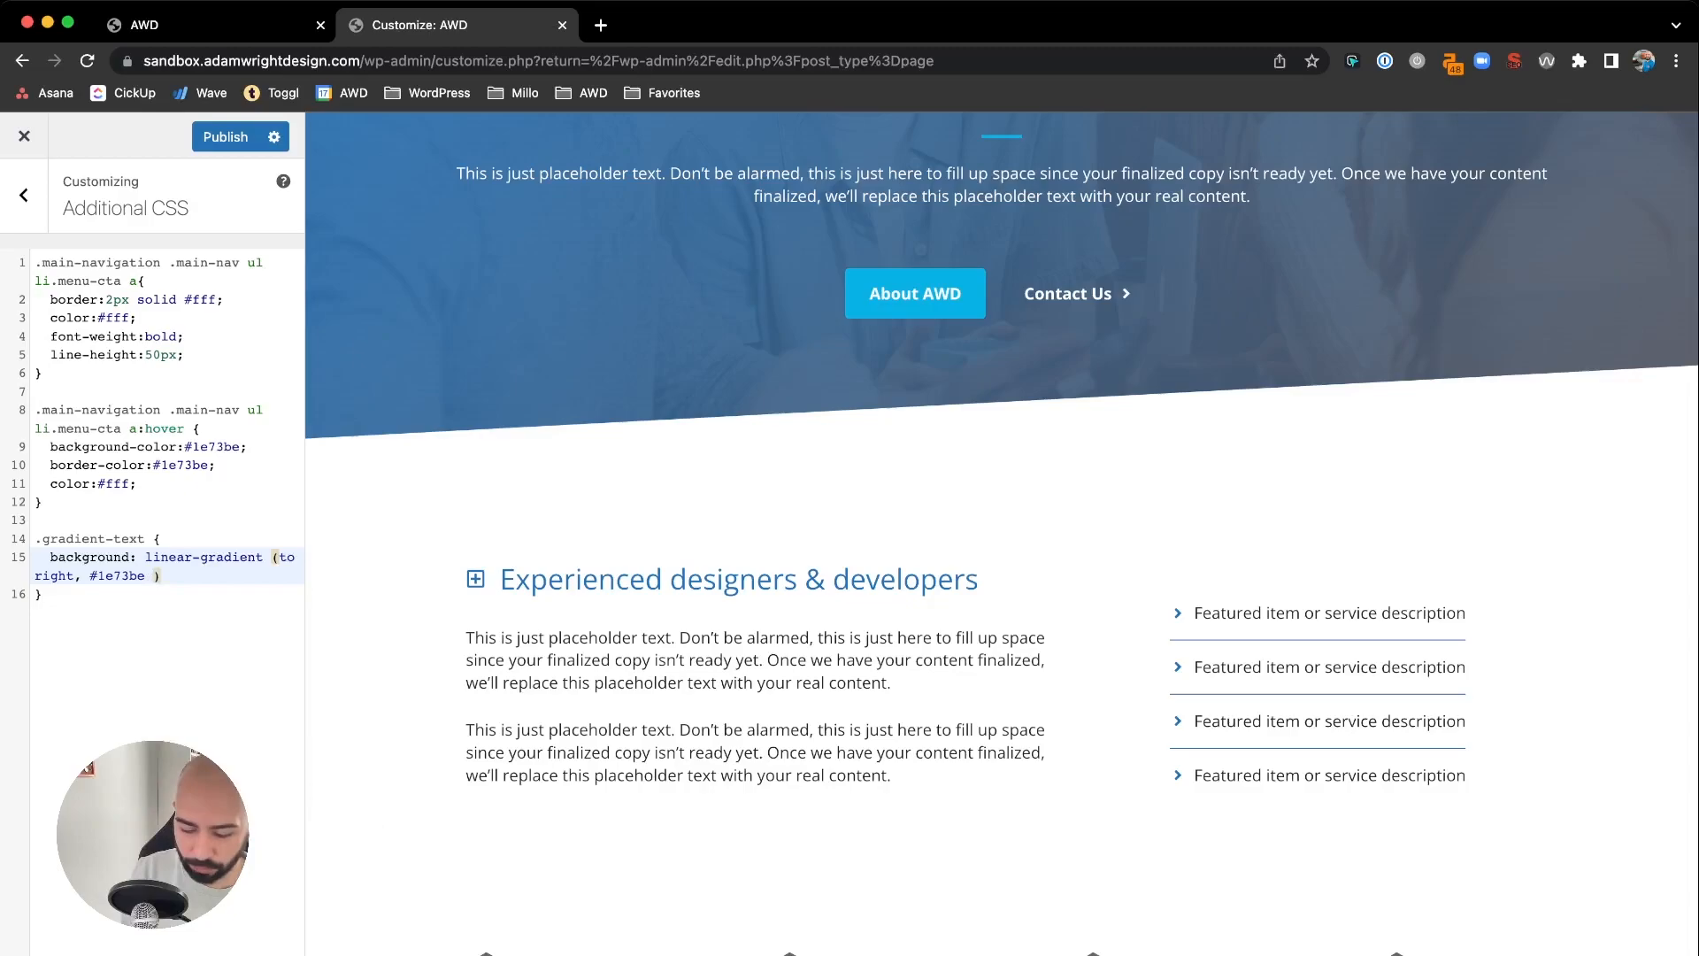
text(0%,)
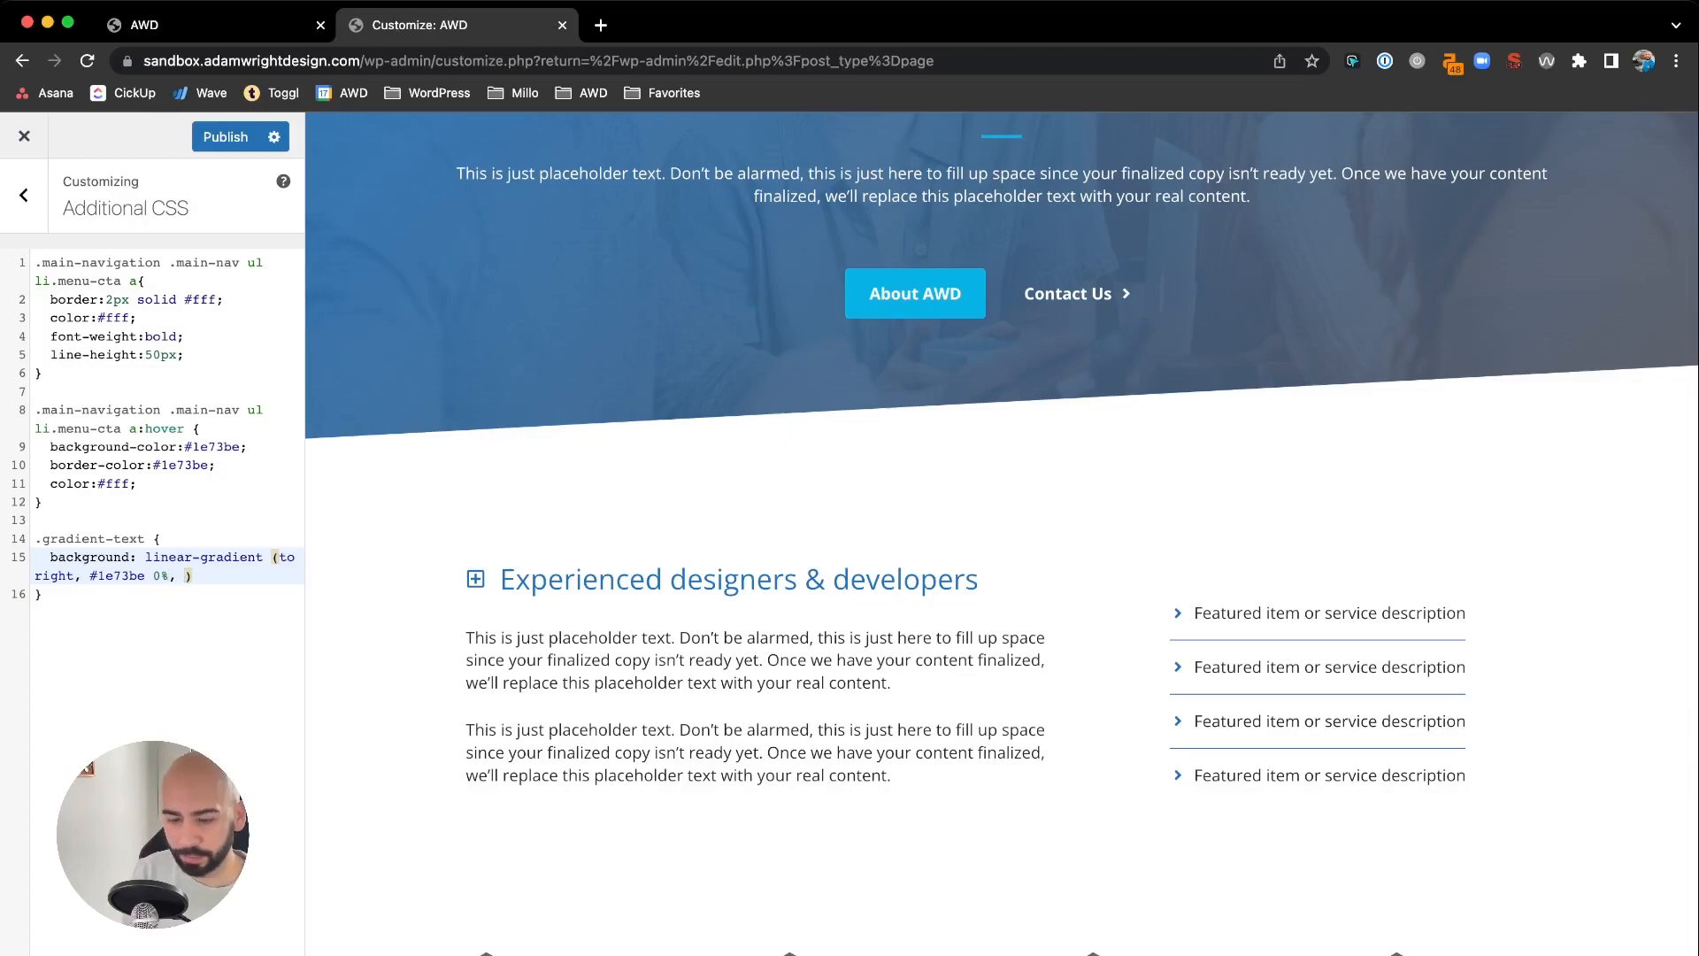
text(#)
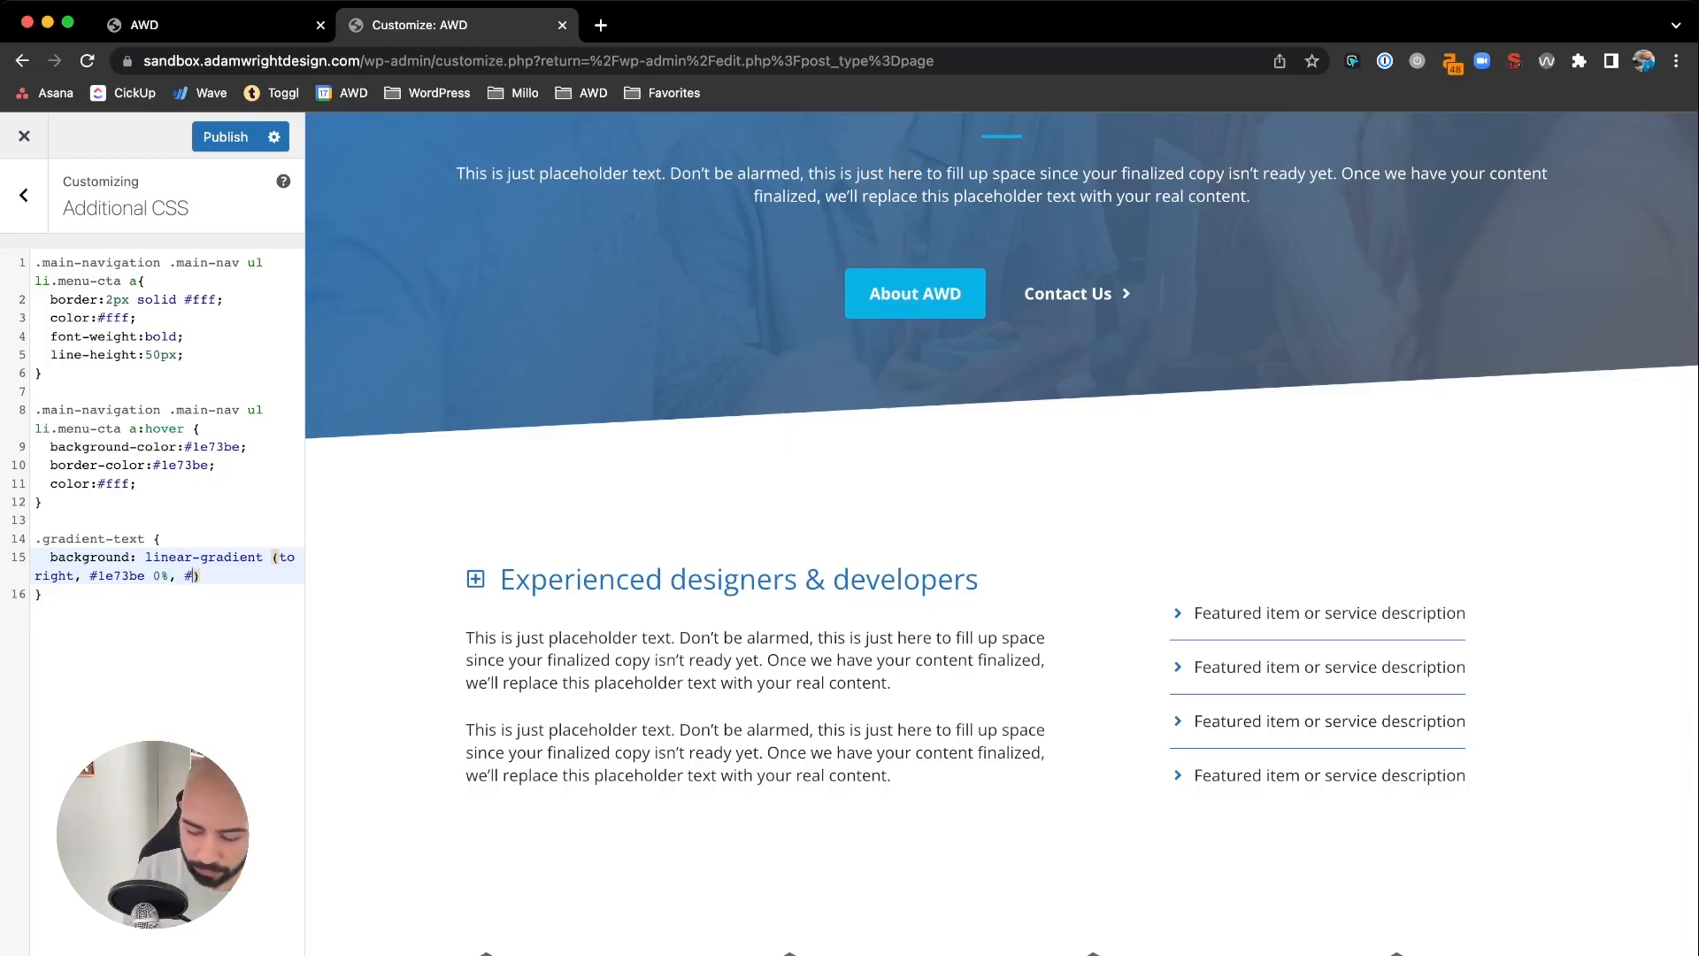
text(06b)
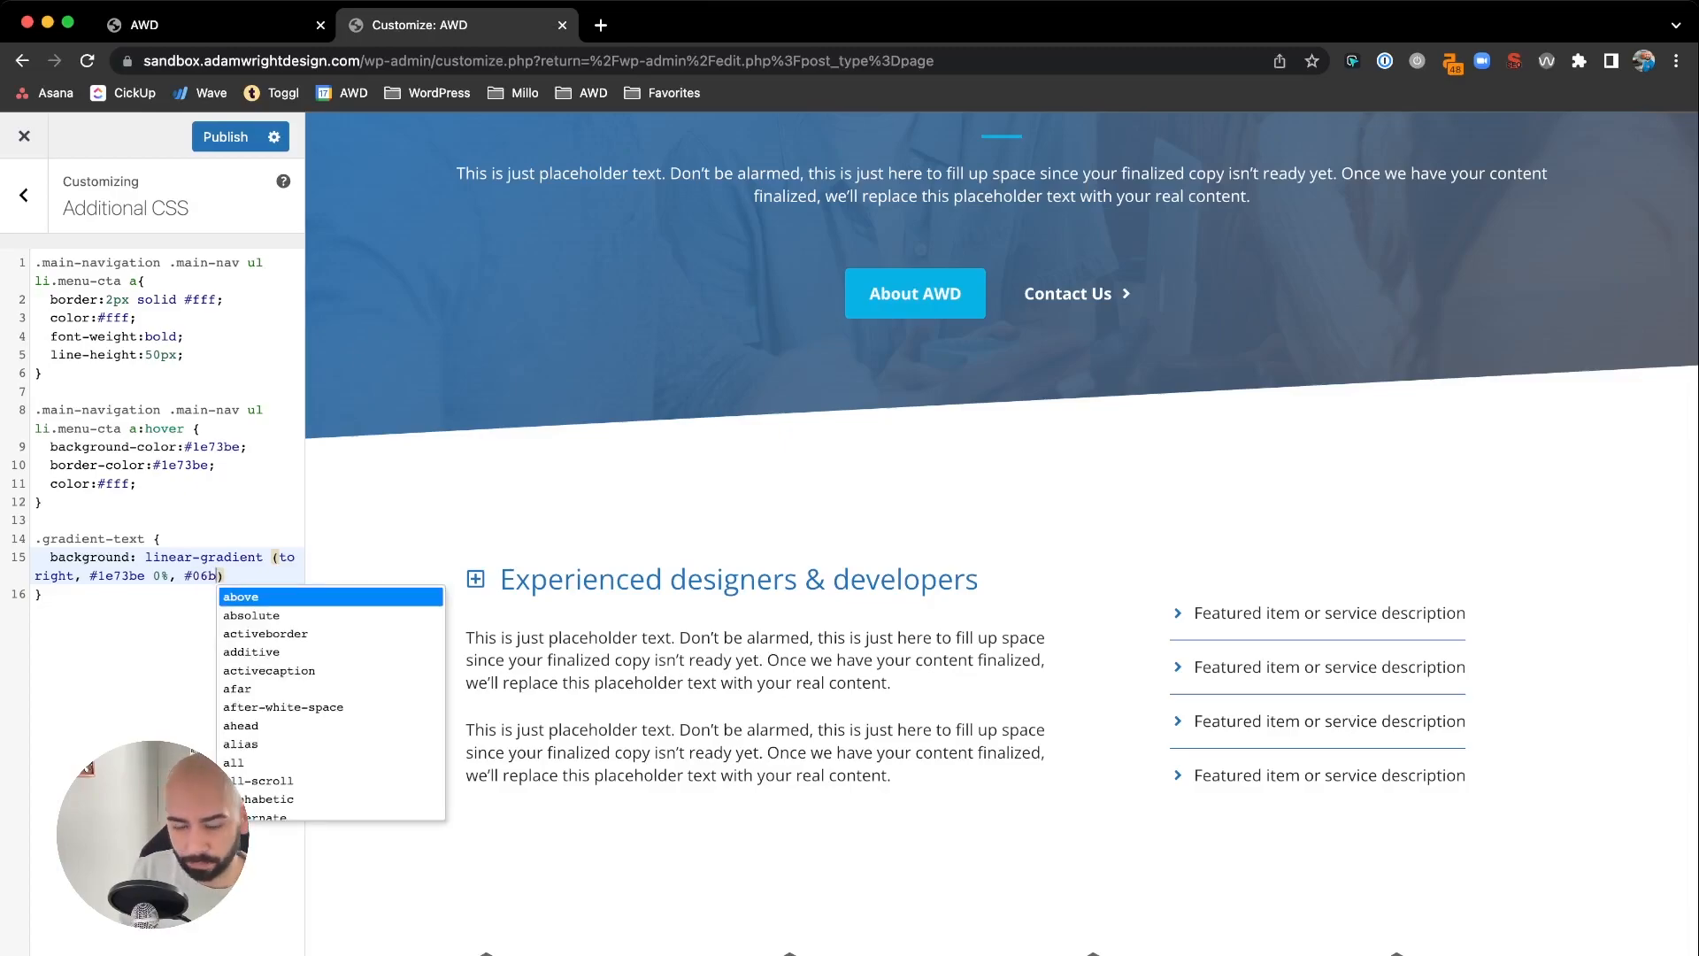
text(2e5)
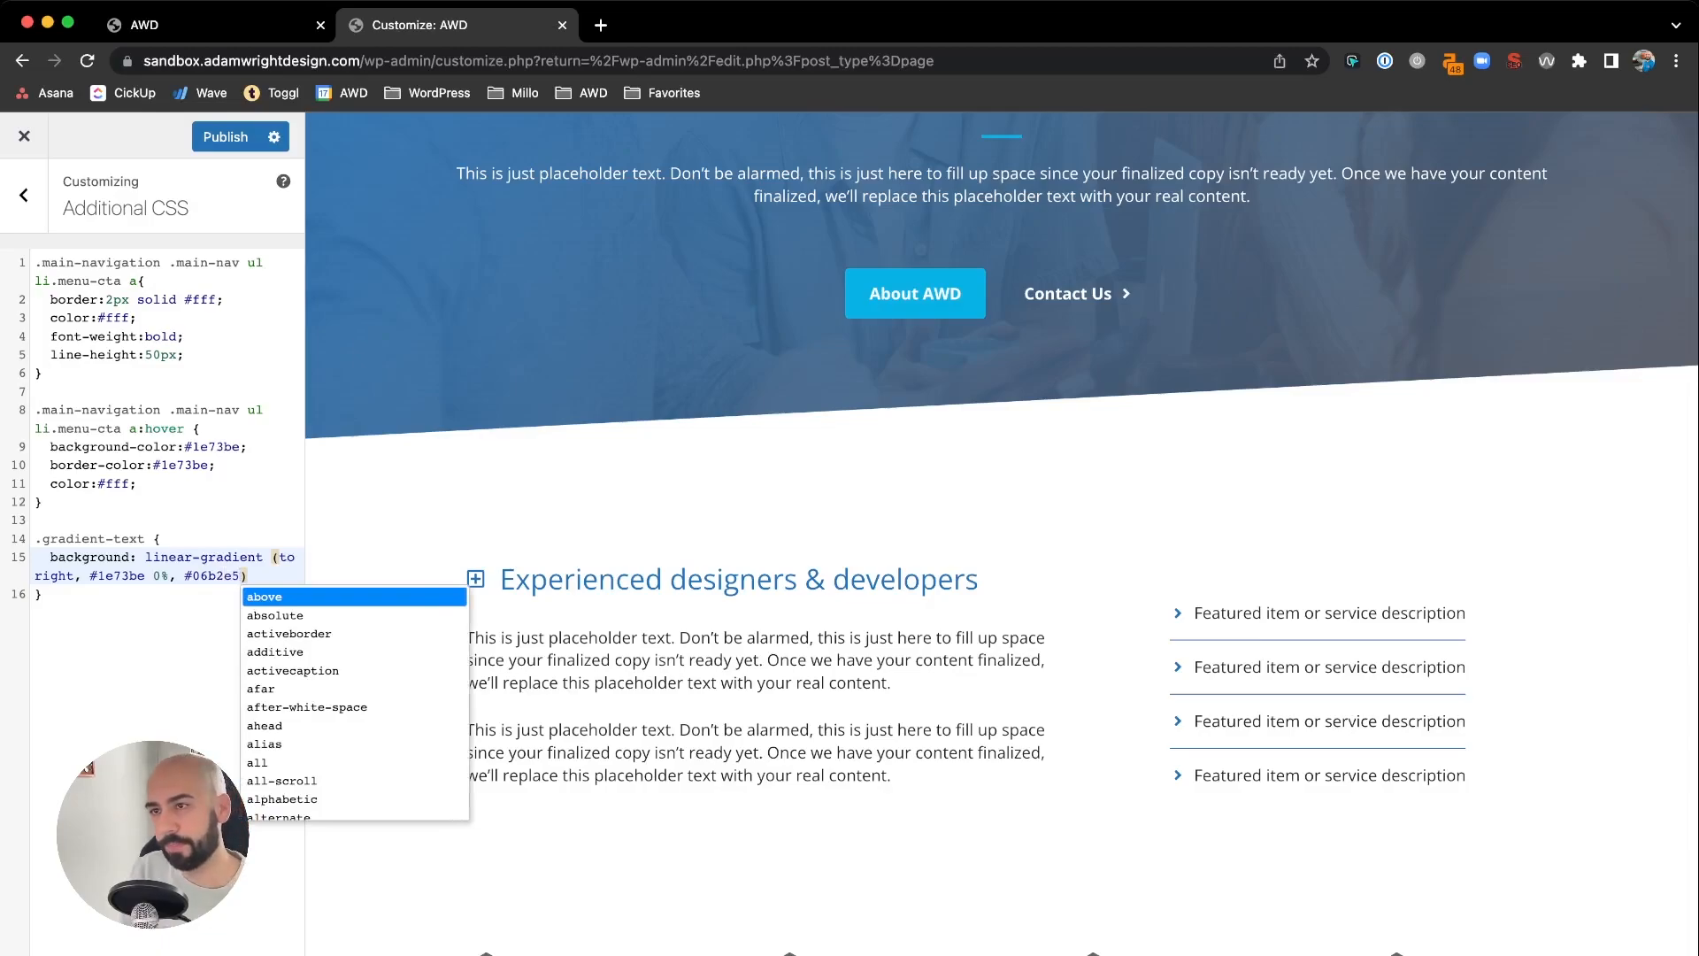
text(100%)
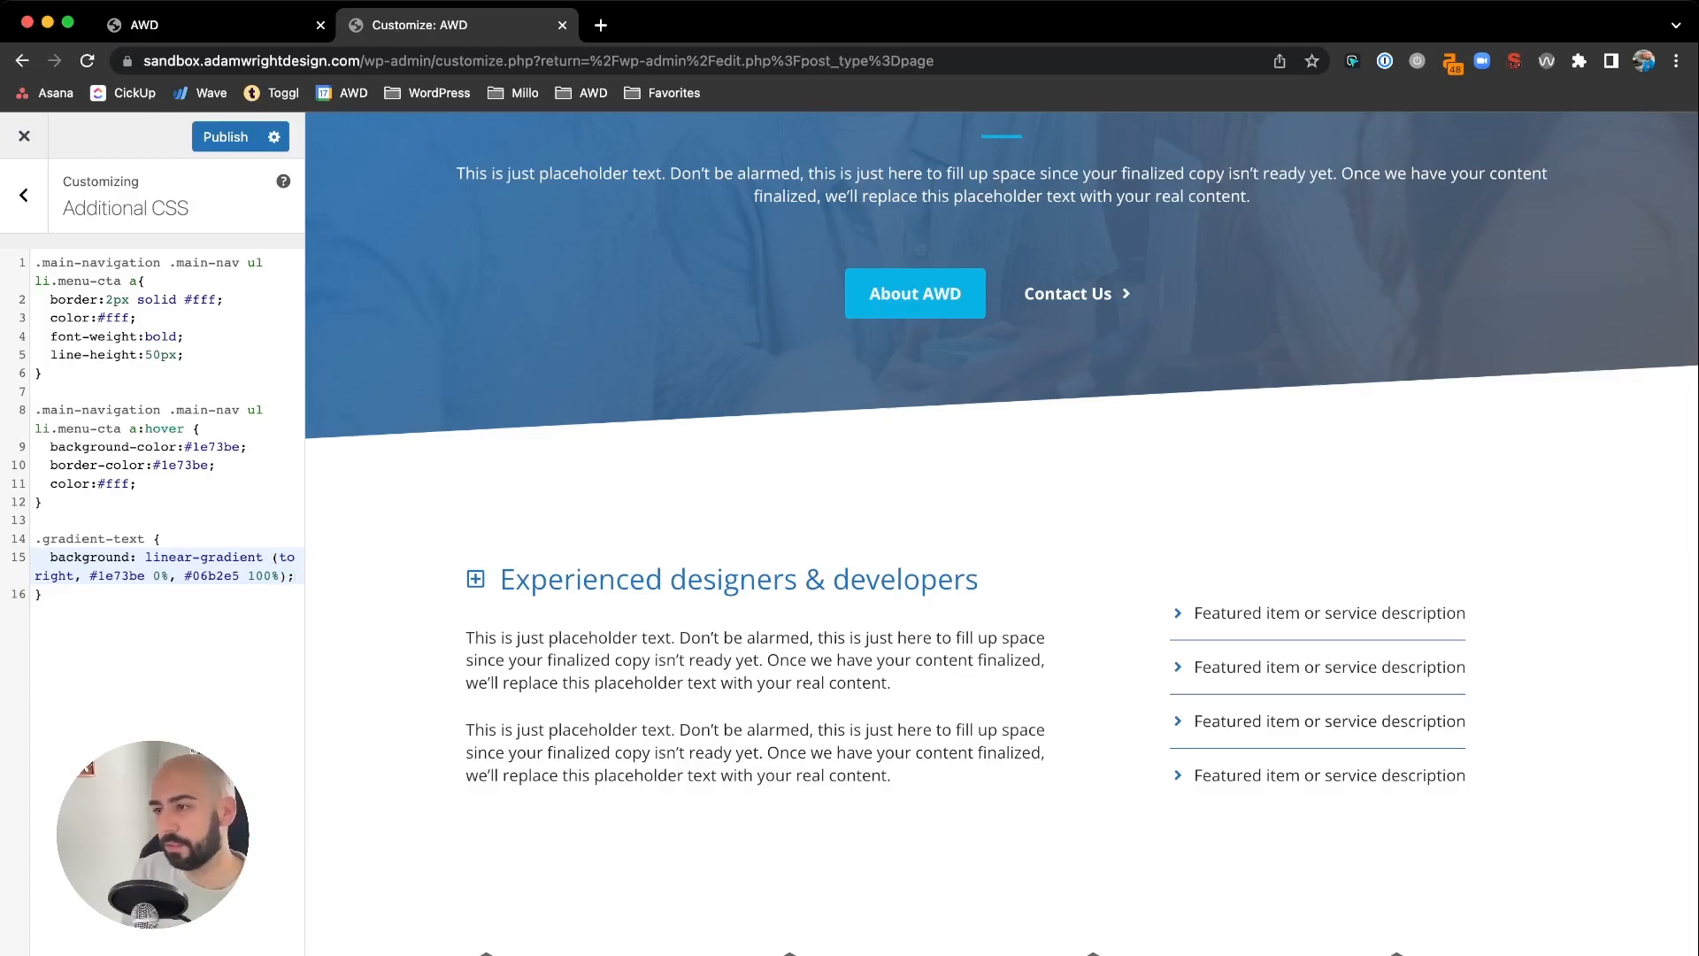
Add -webkit-background-clip: text and -webkit-text-fill-color: transparent to .gradient-text.
key(Return)
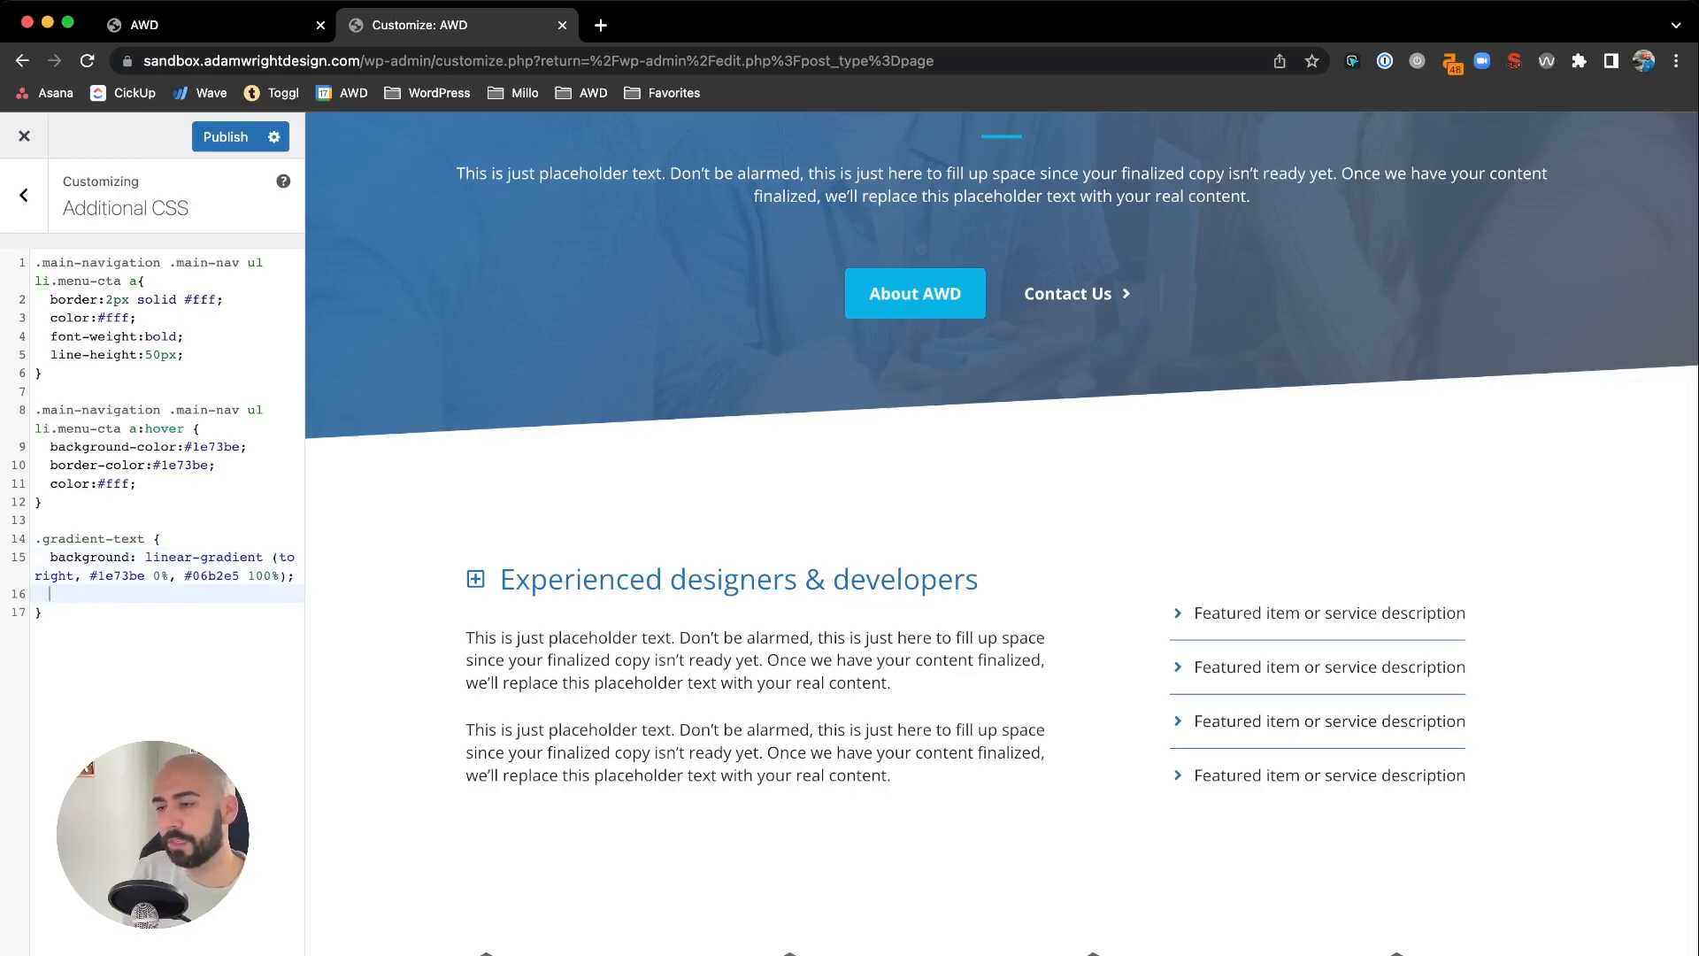
text(-web)
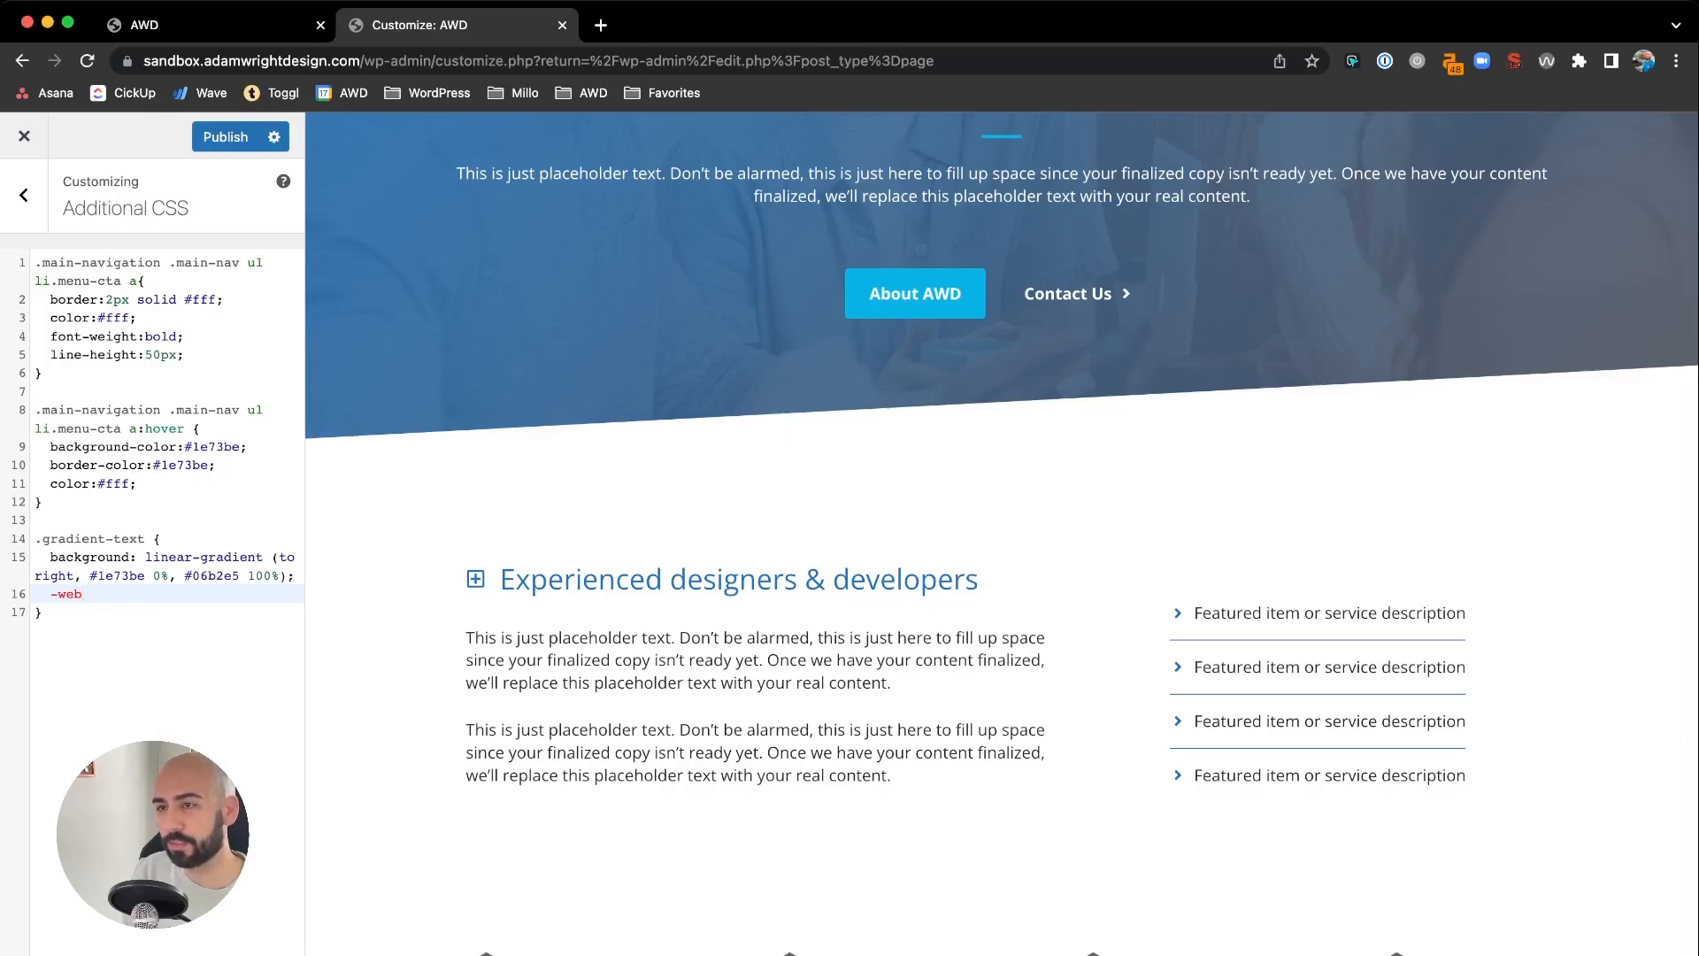
text(kit-background-clip: text;)
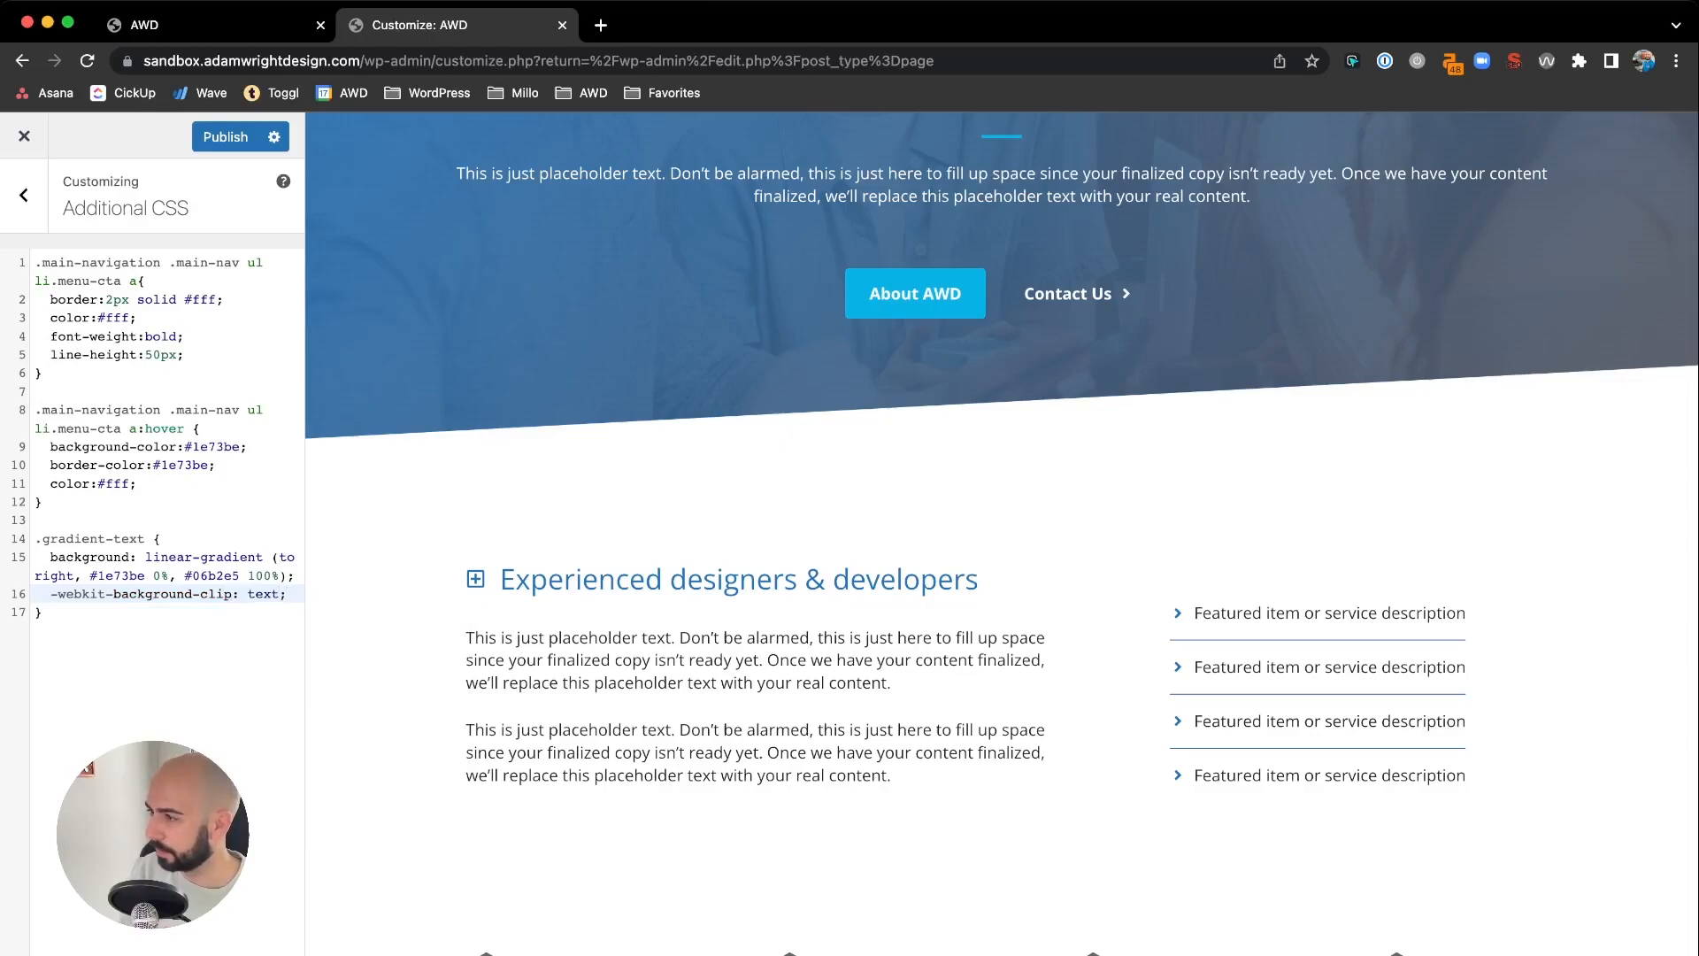
text(-w)
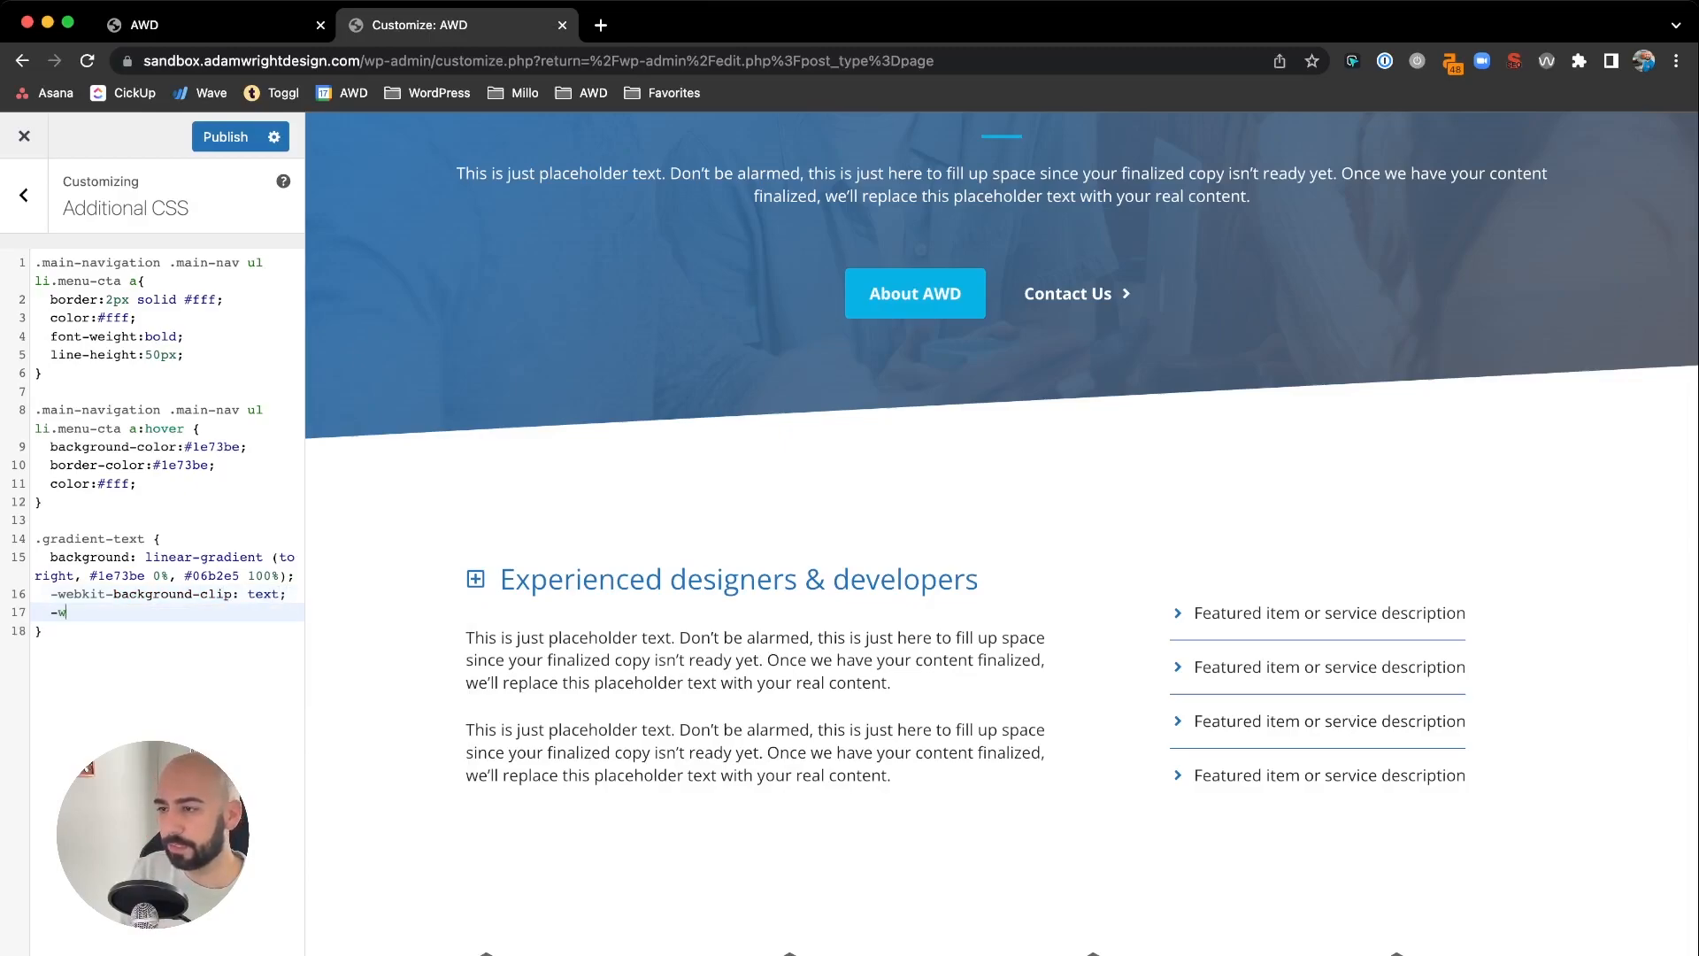
text(ebkit-text-fill-color:)
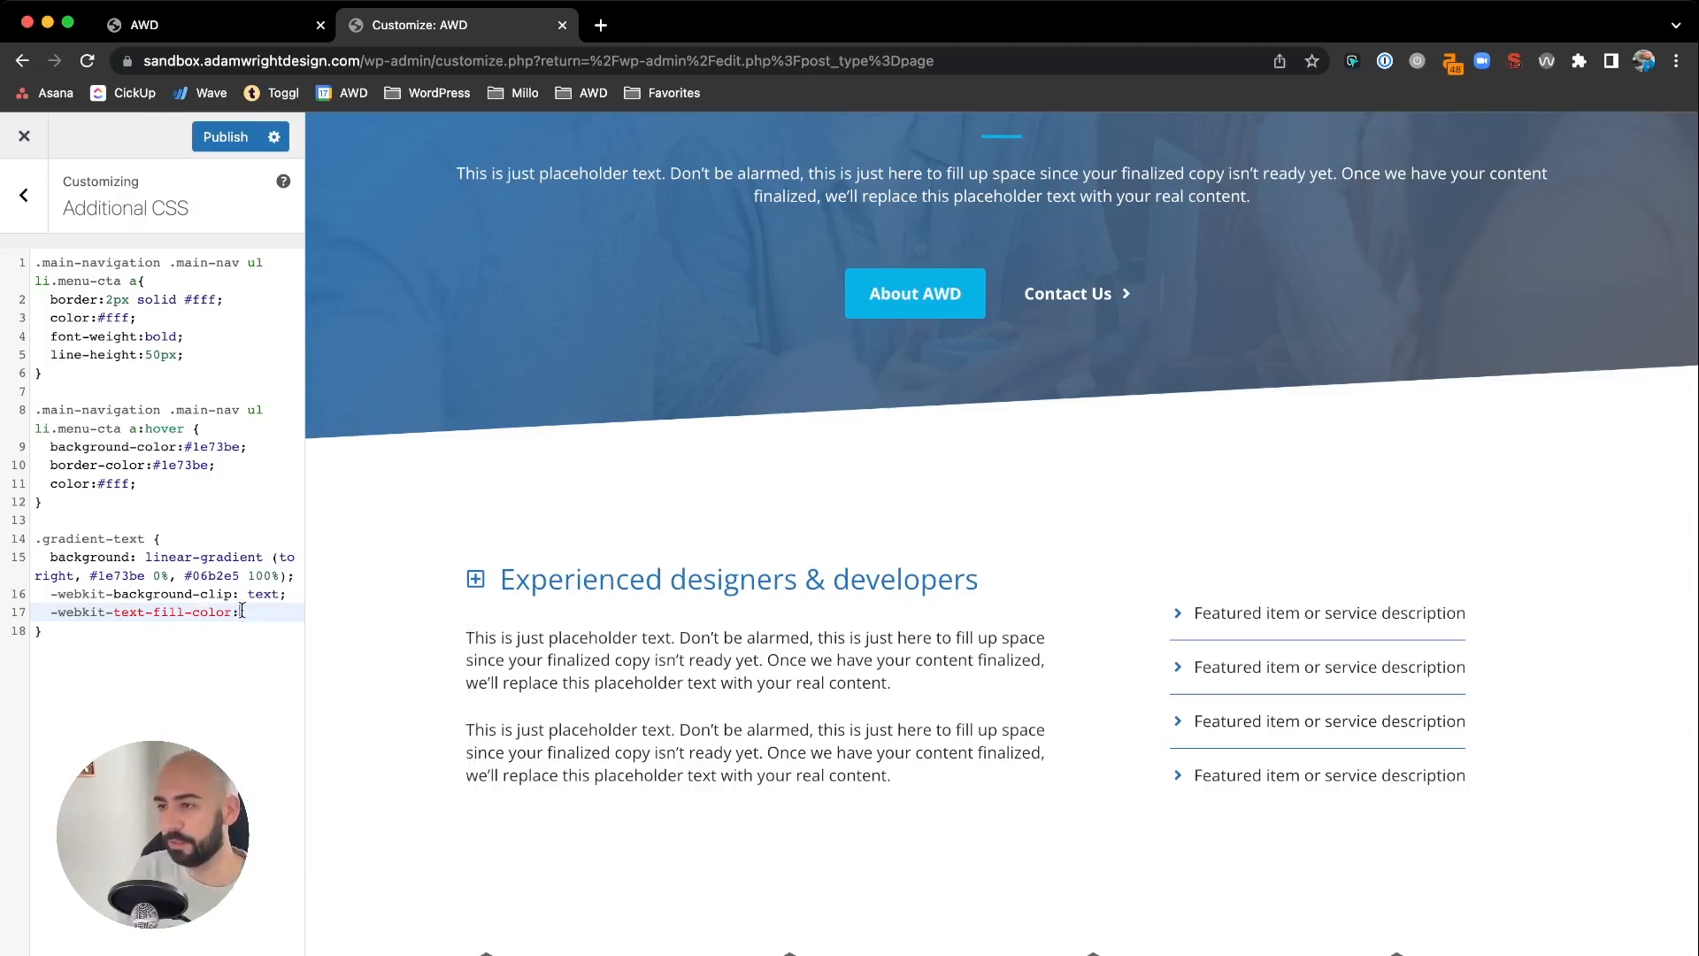
text(transparent;)
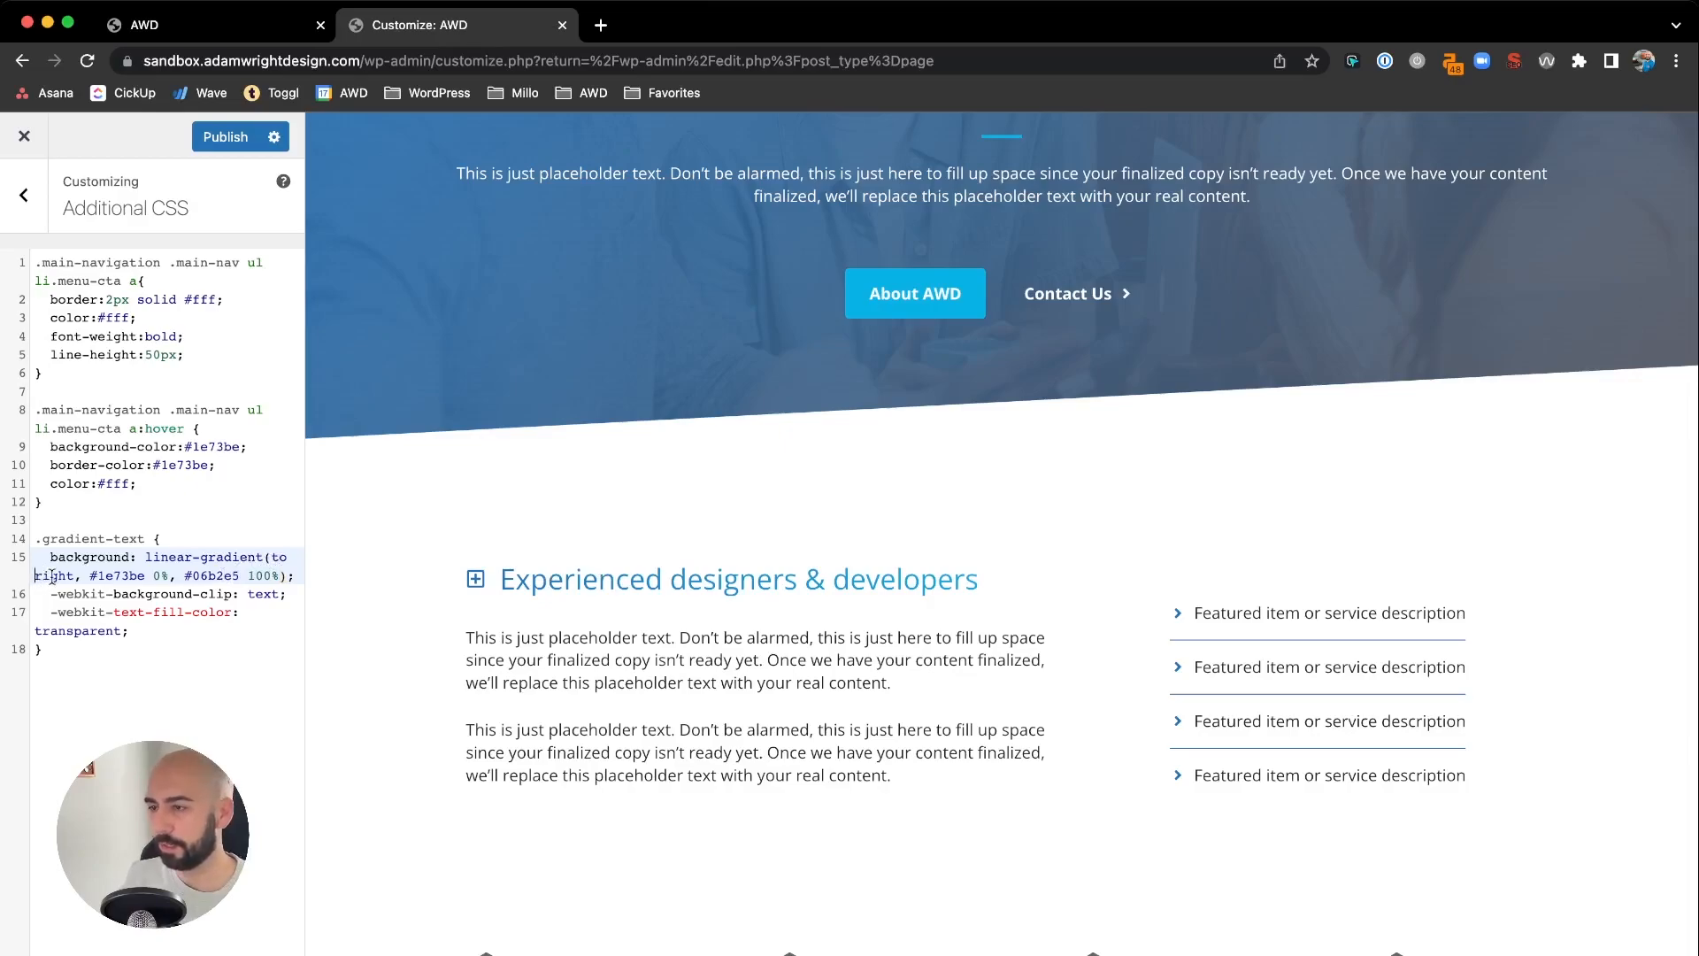
text(left)
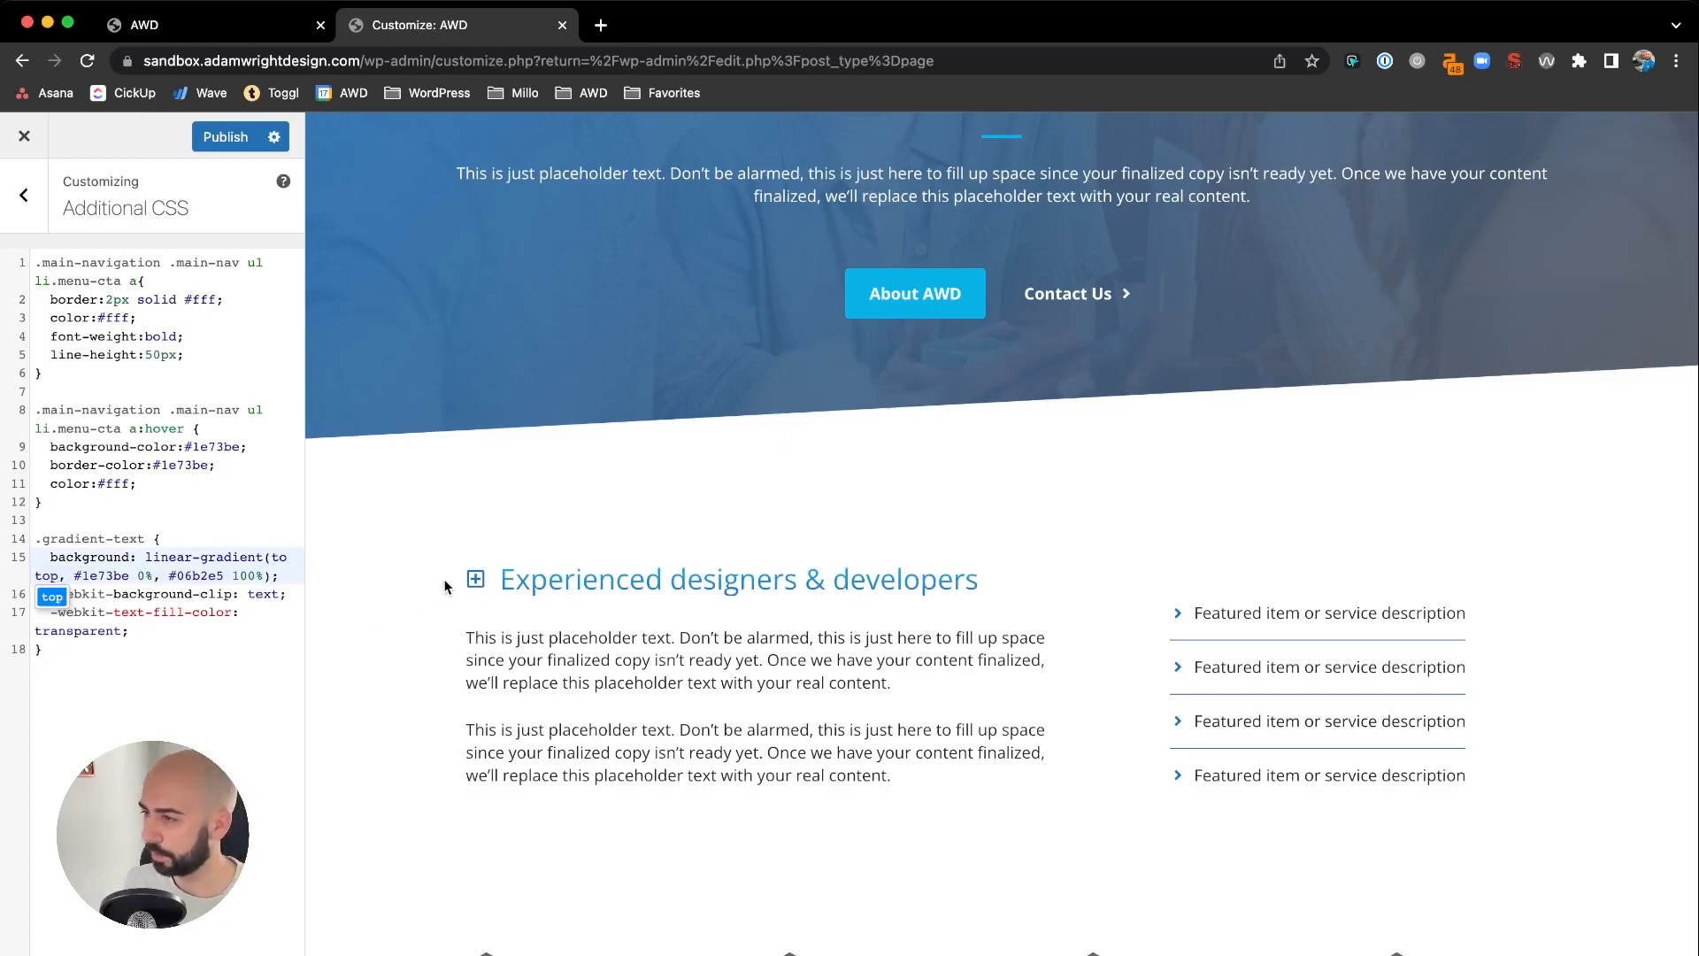
mouse_move(485, 603)
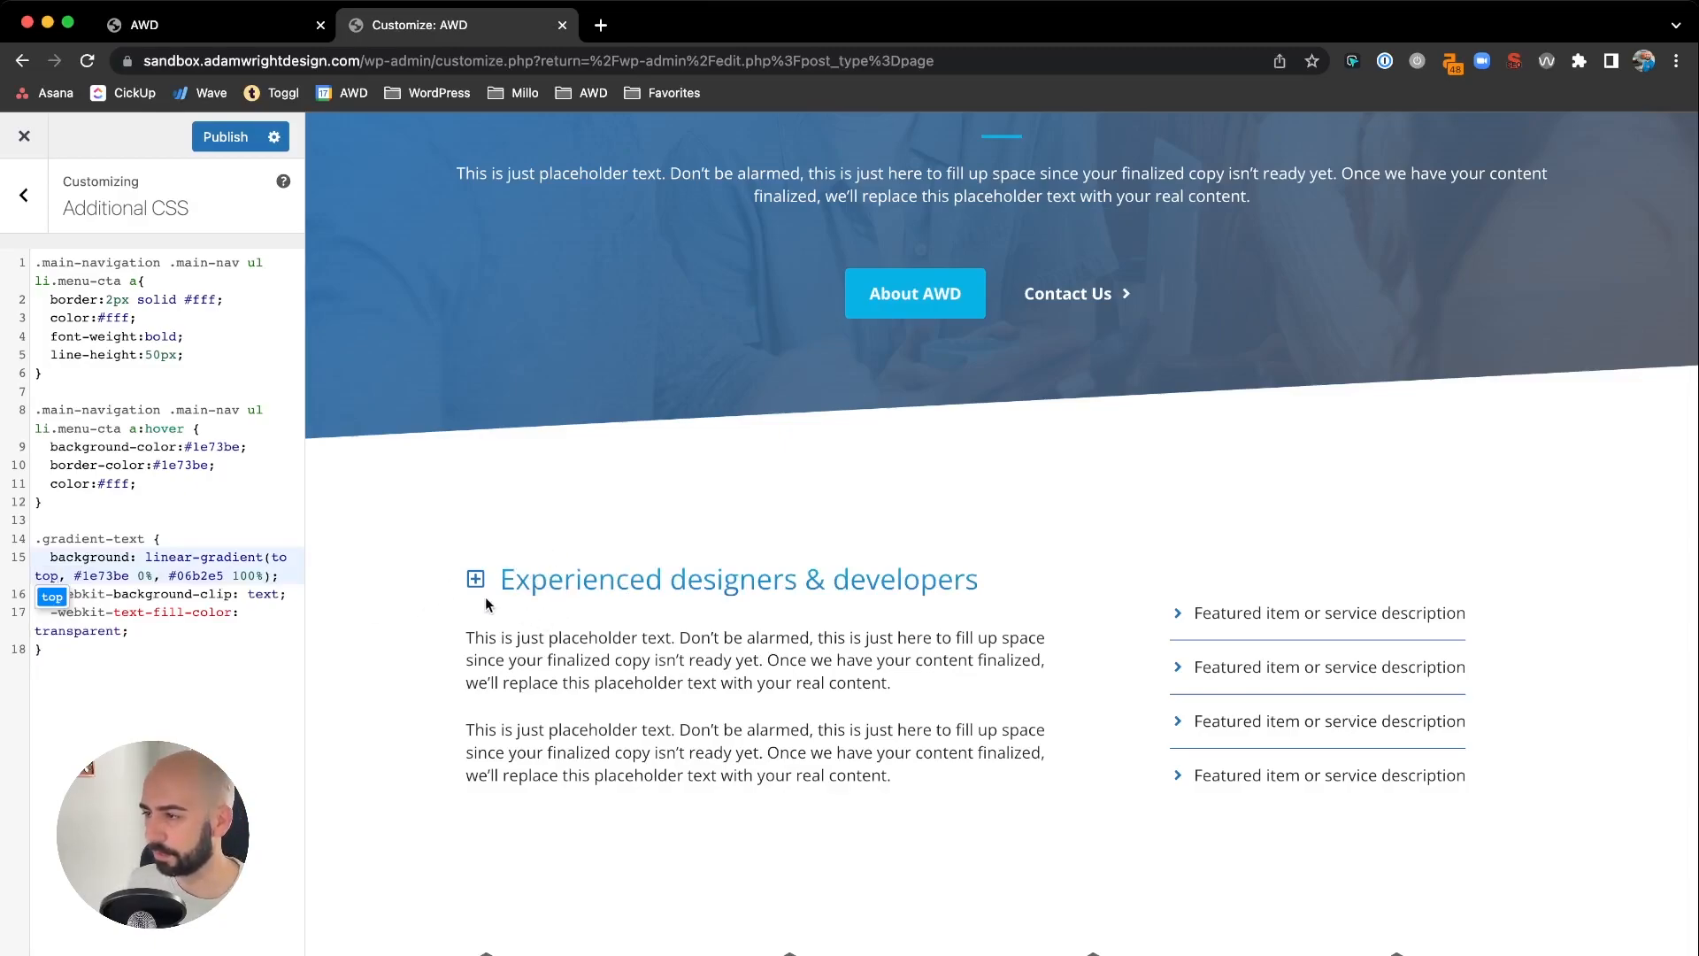
click(48, 575)
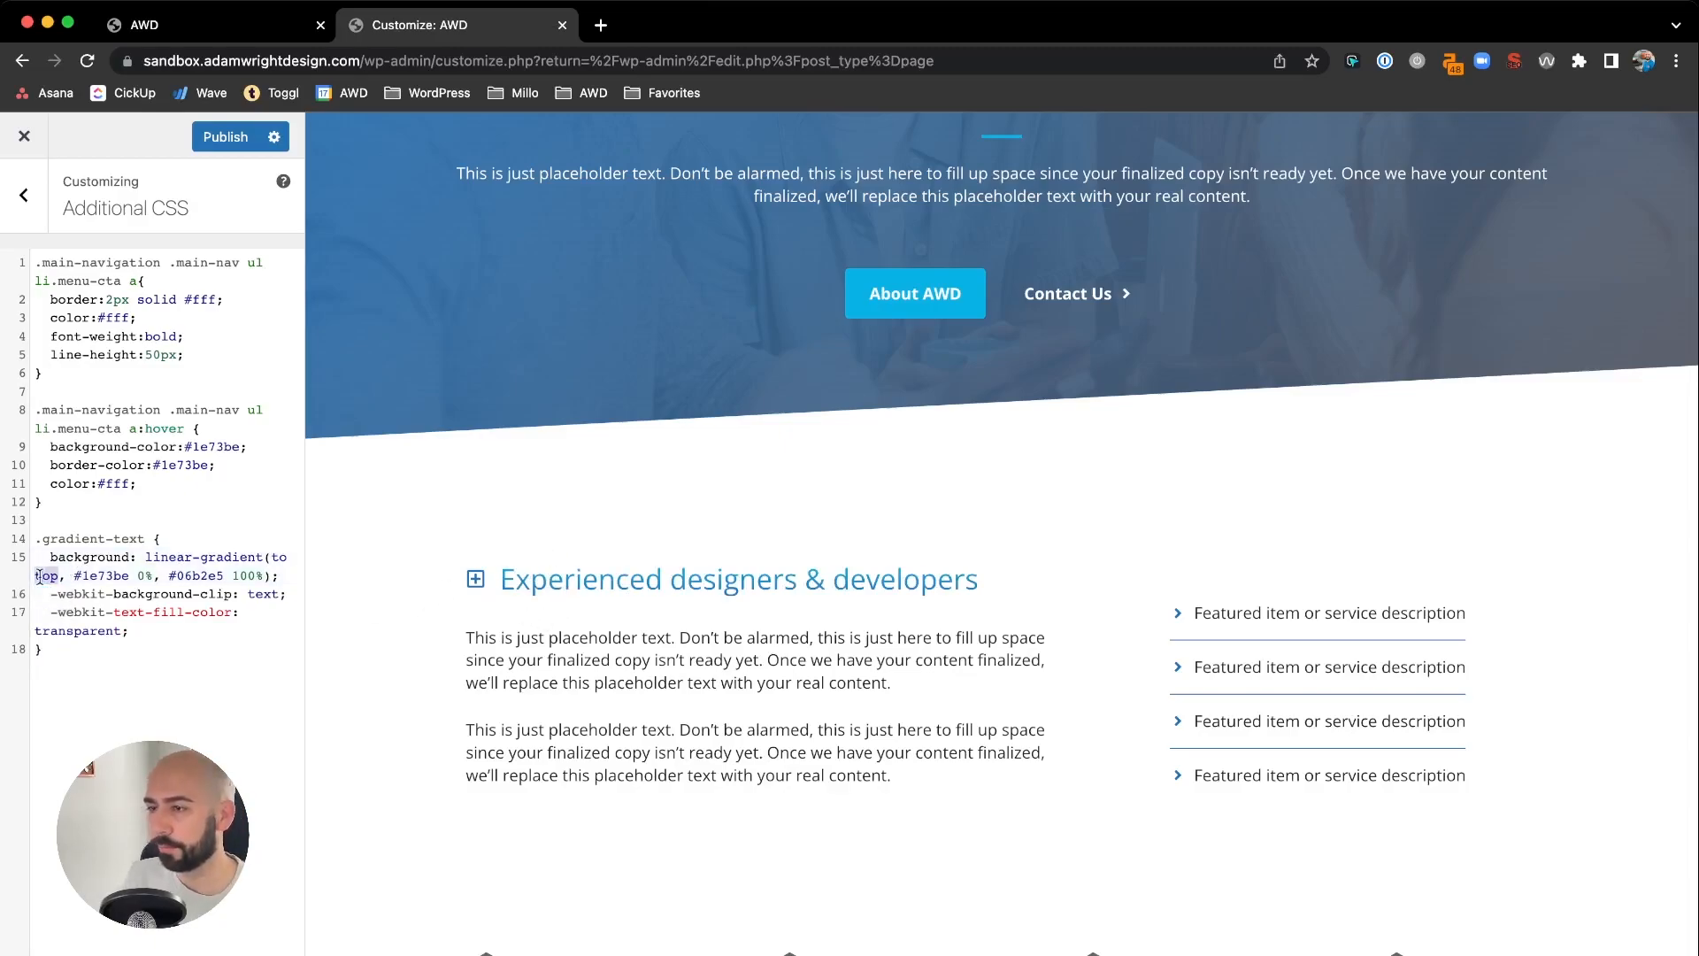
double_click(58, 595)
text(righ)
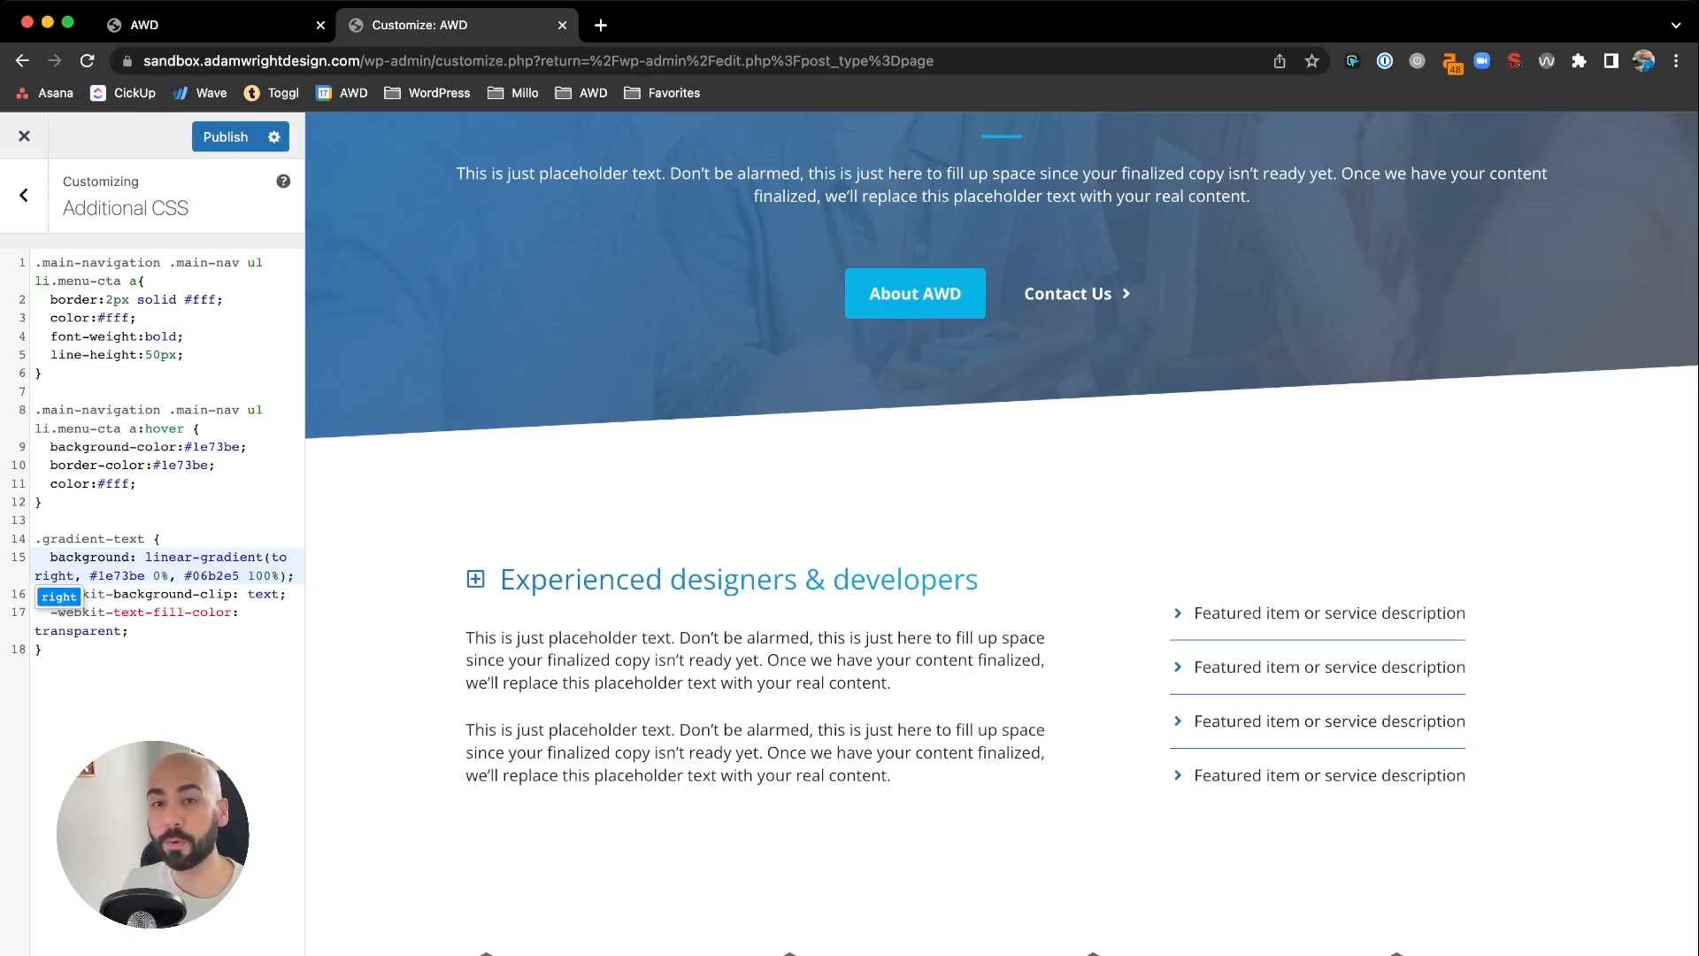
scroll(up, 3)
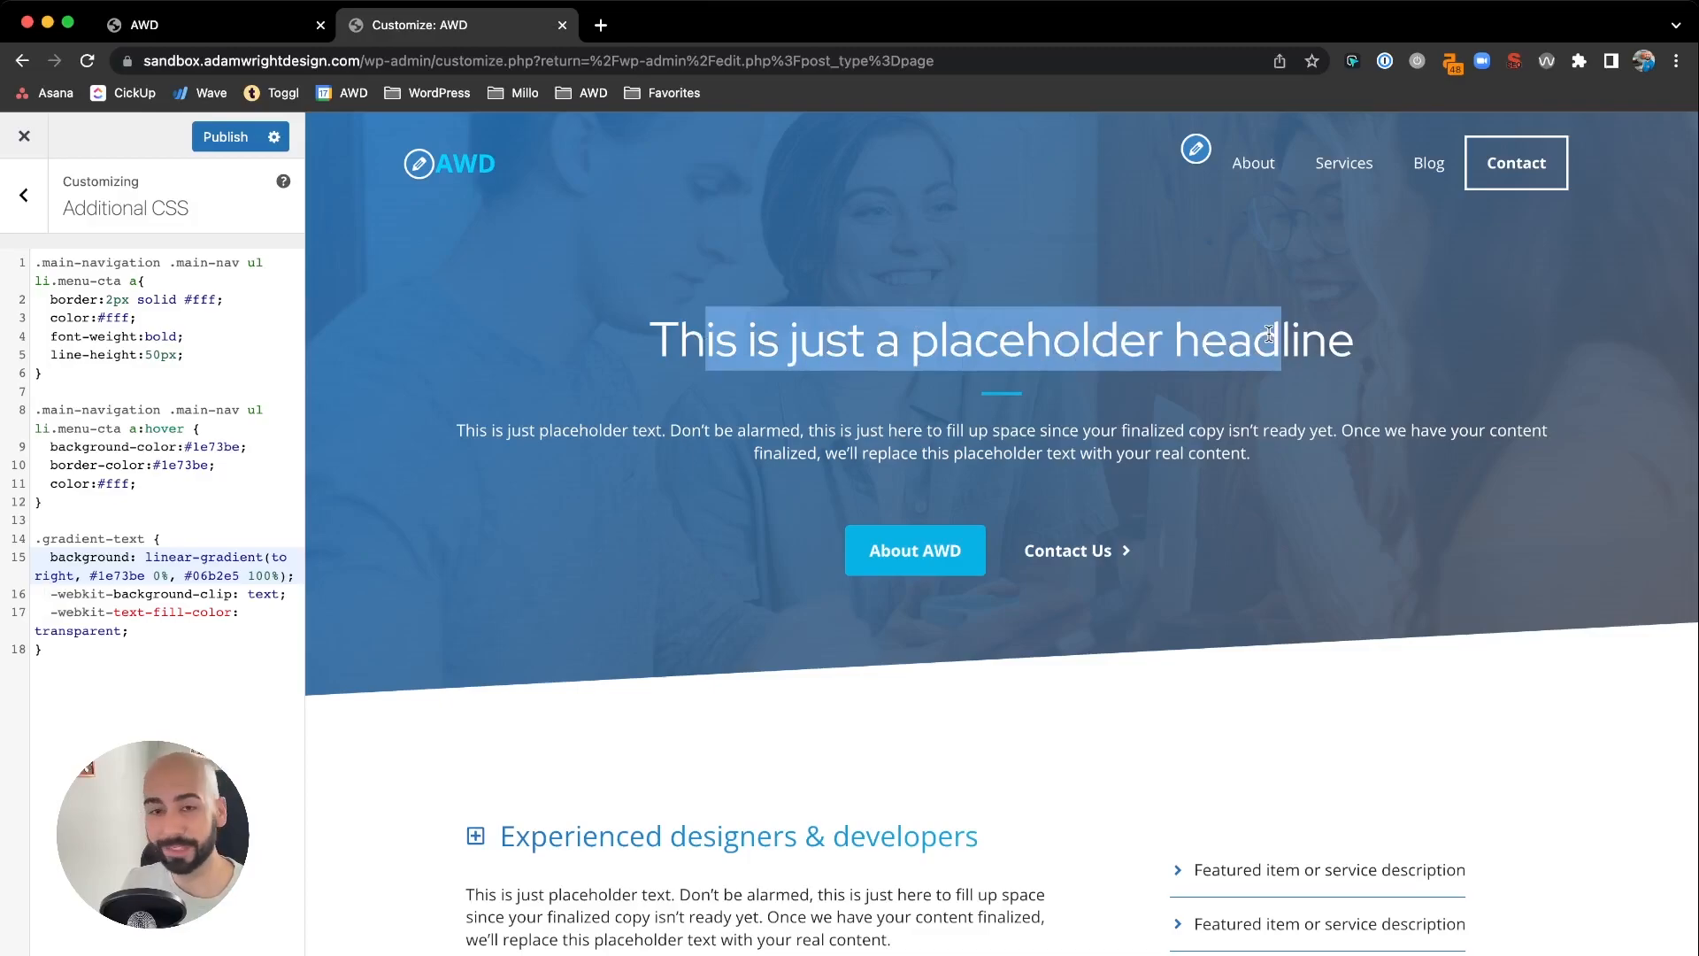
mouse_move(917, 236)
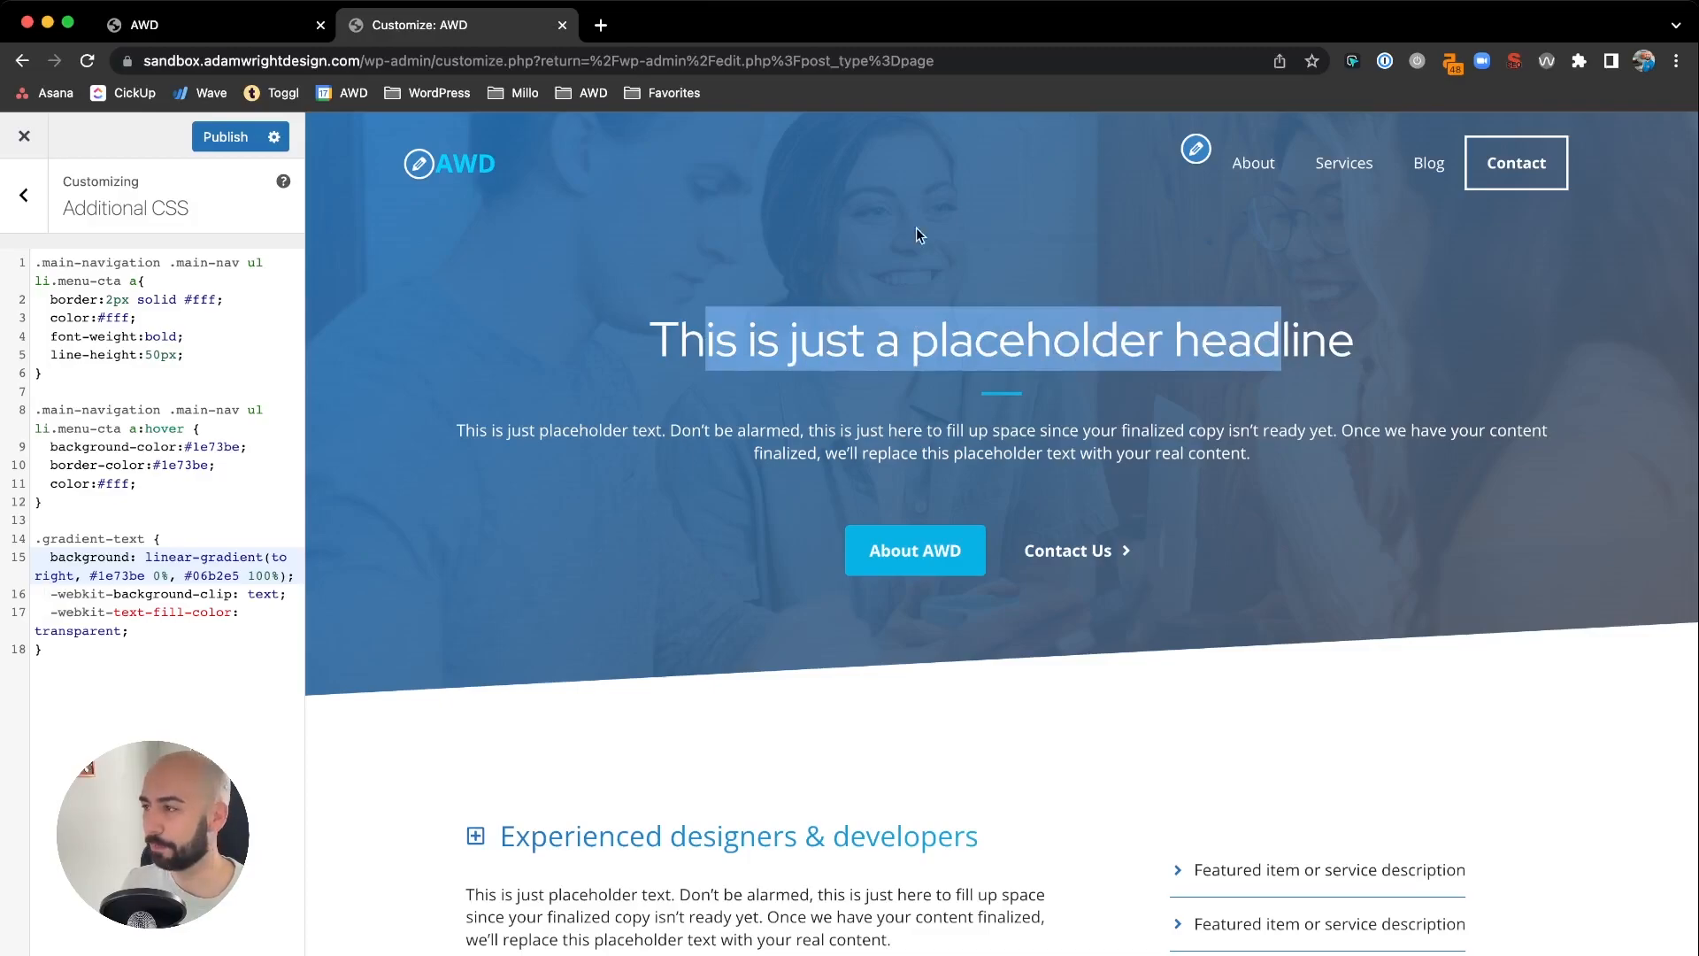
mouse_move(762, 338)
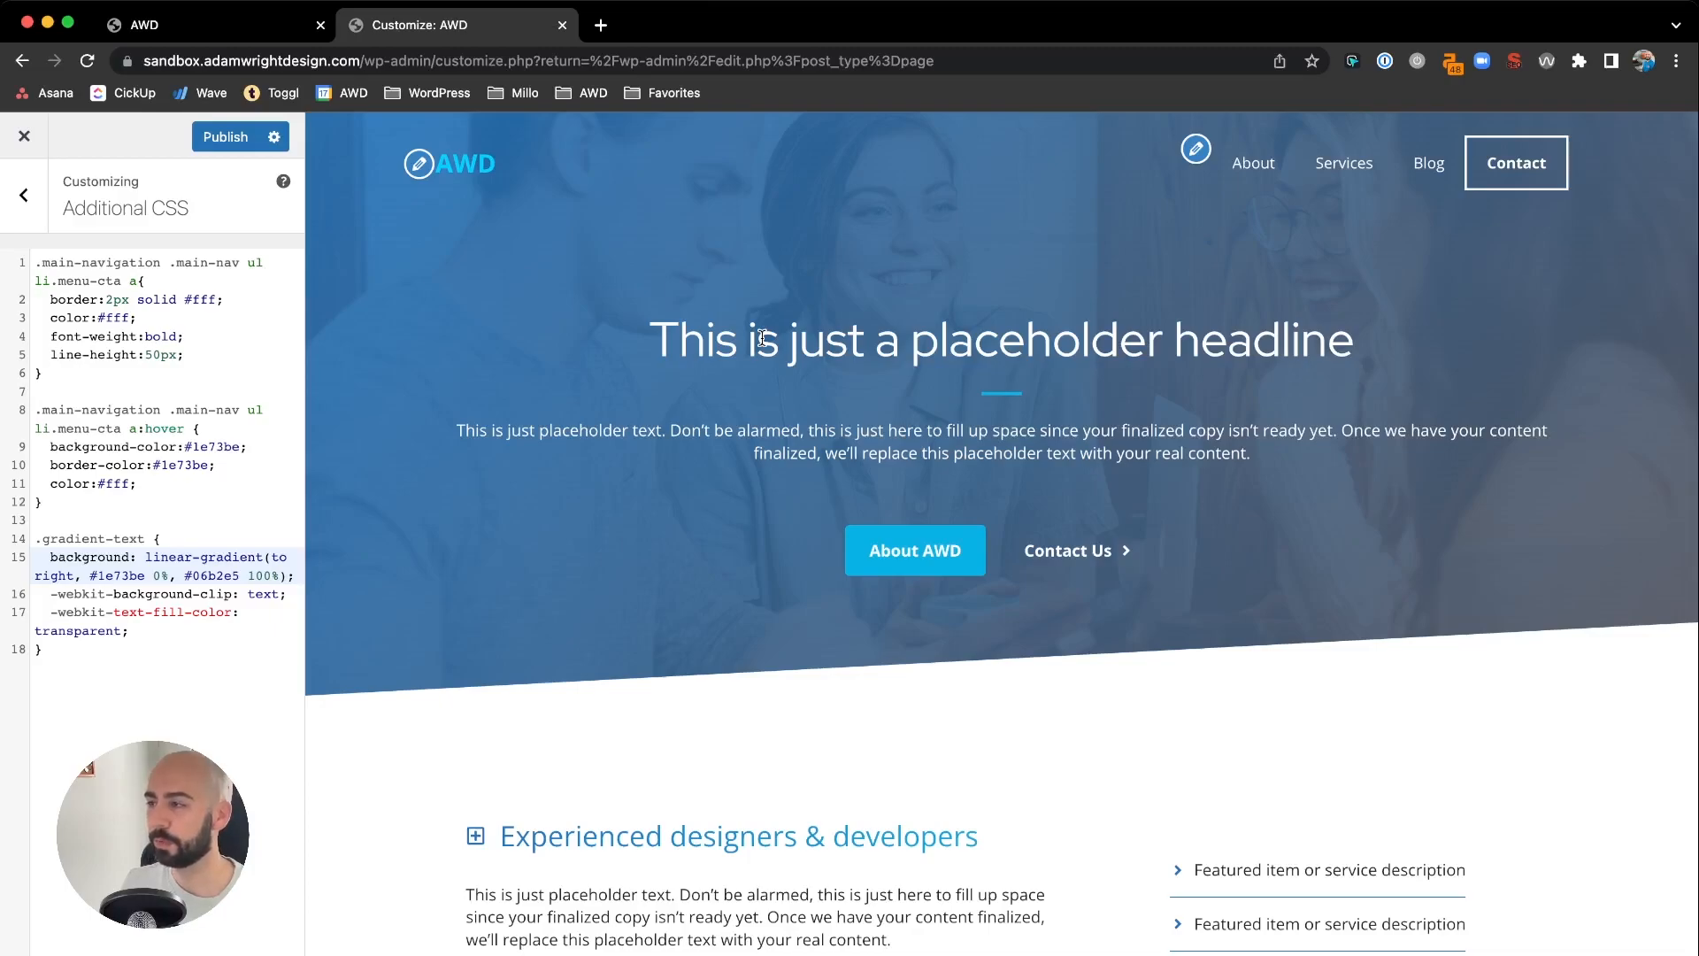
scroll(down, 3)
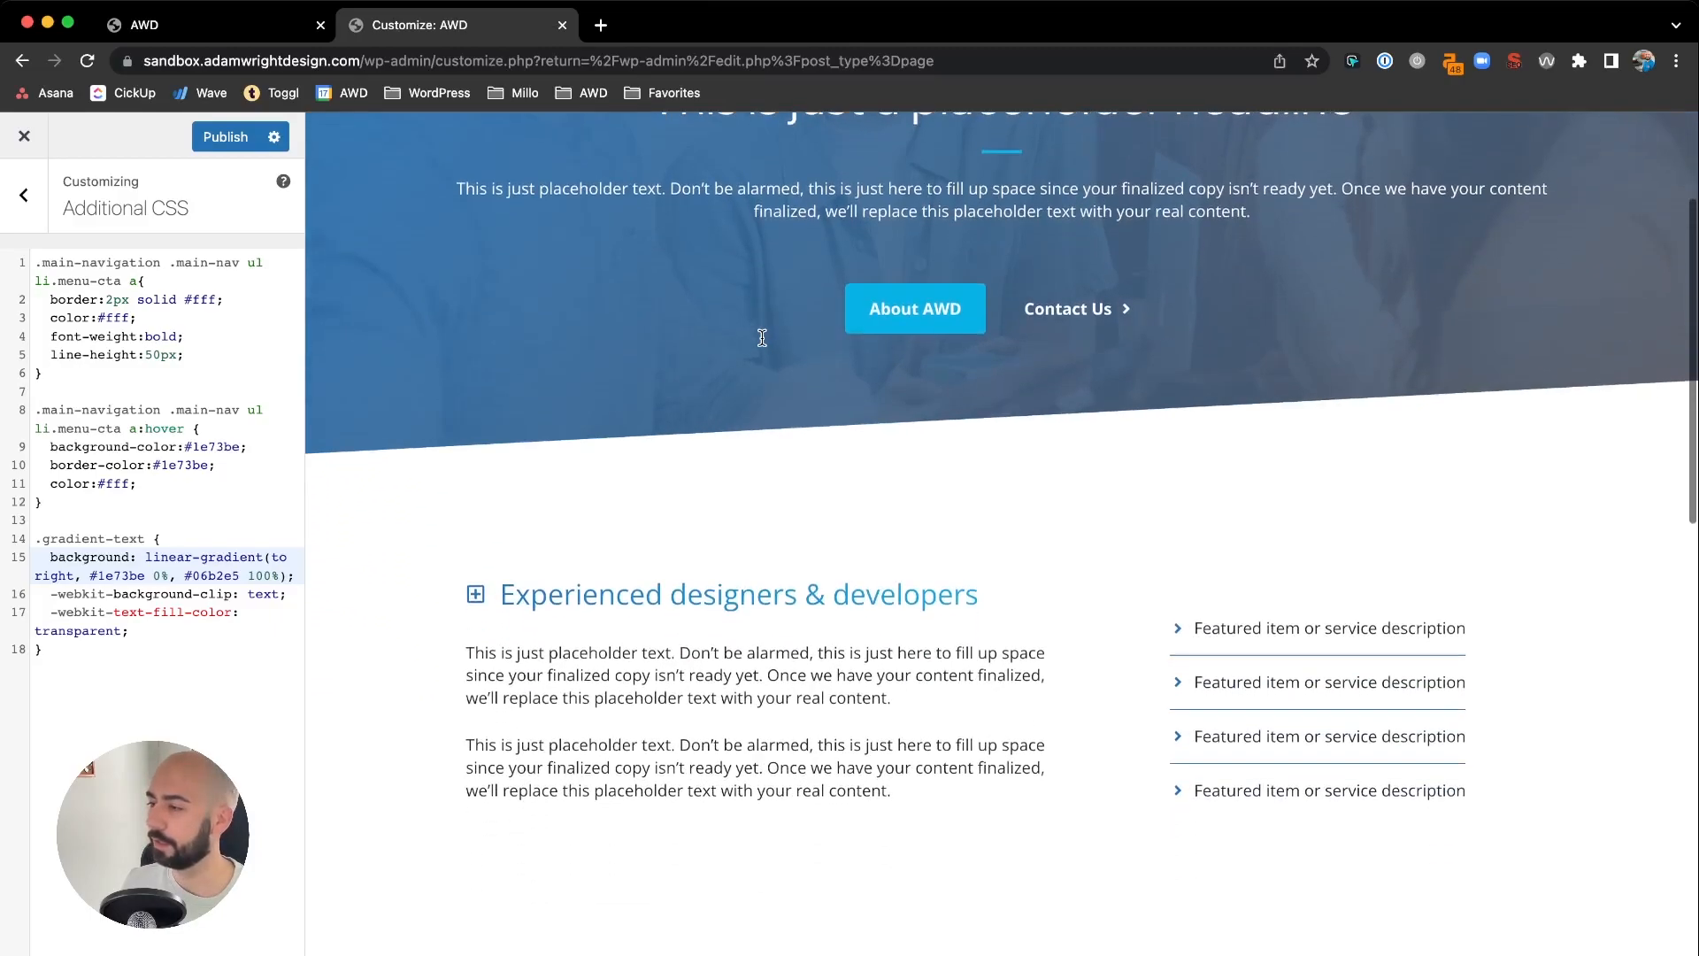
mouse_move(564, 589)
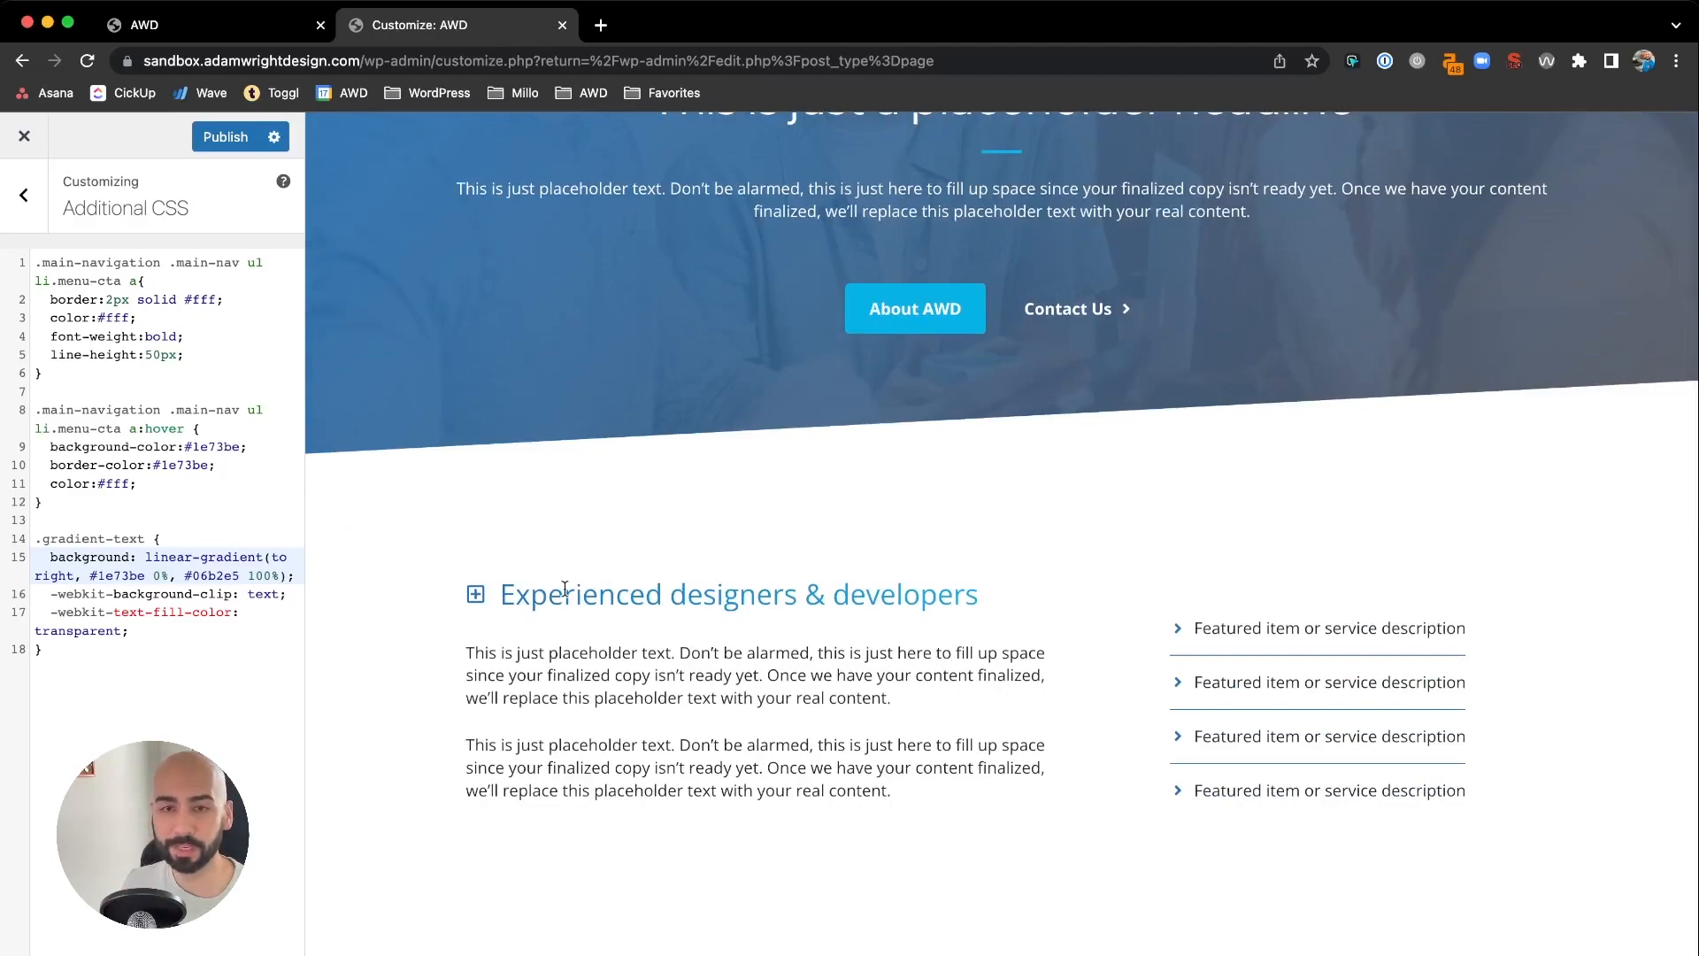